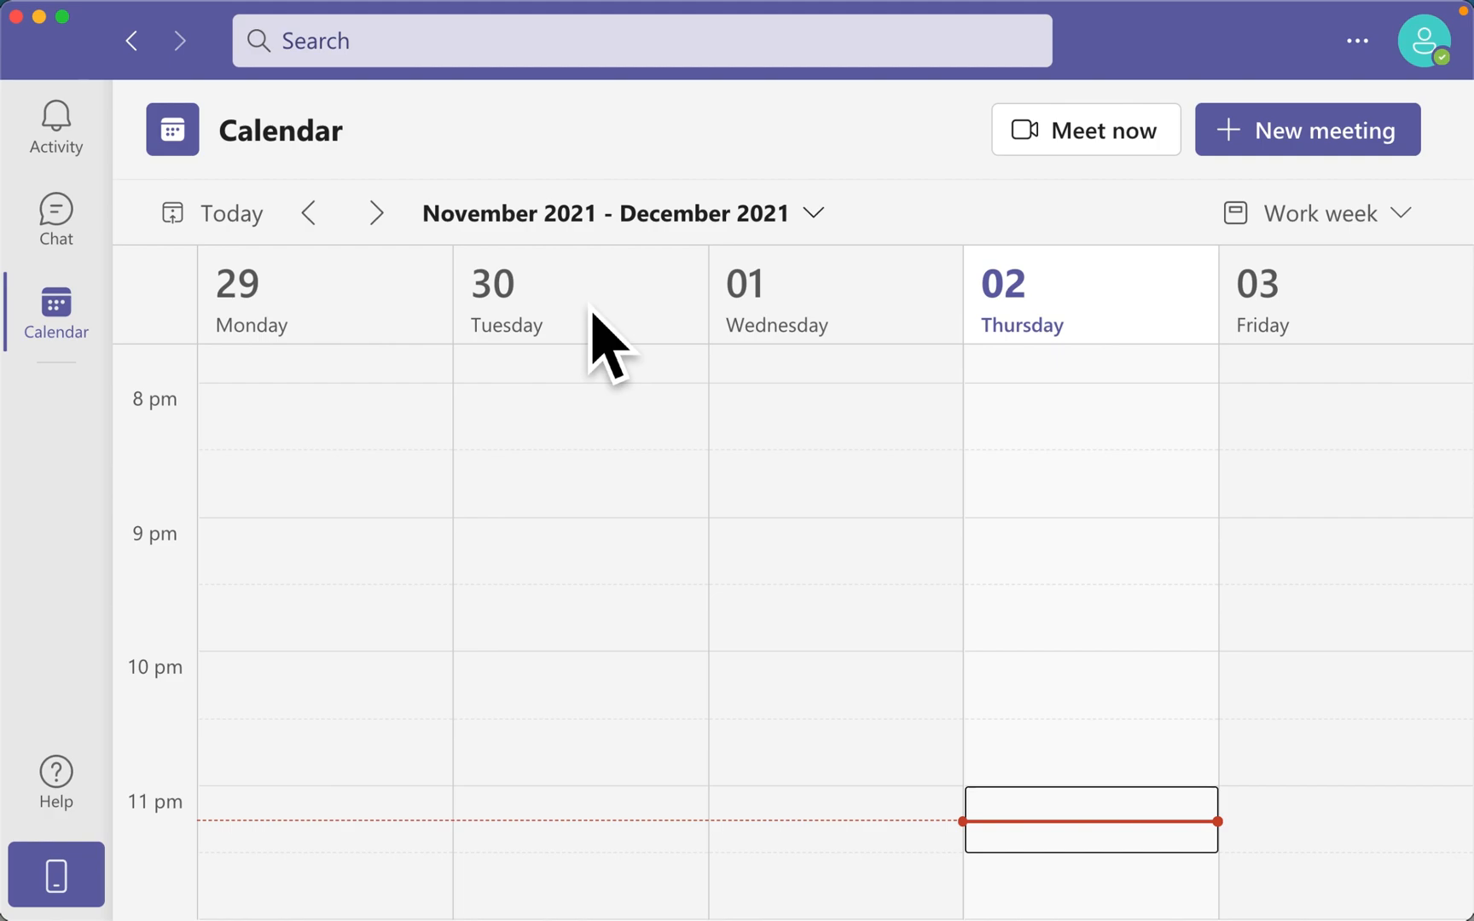
mouse_move(686, 654)
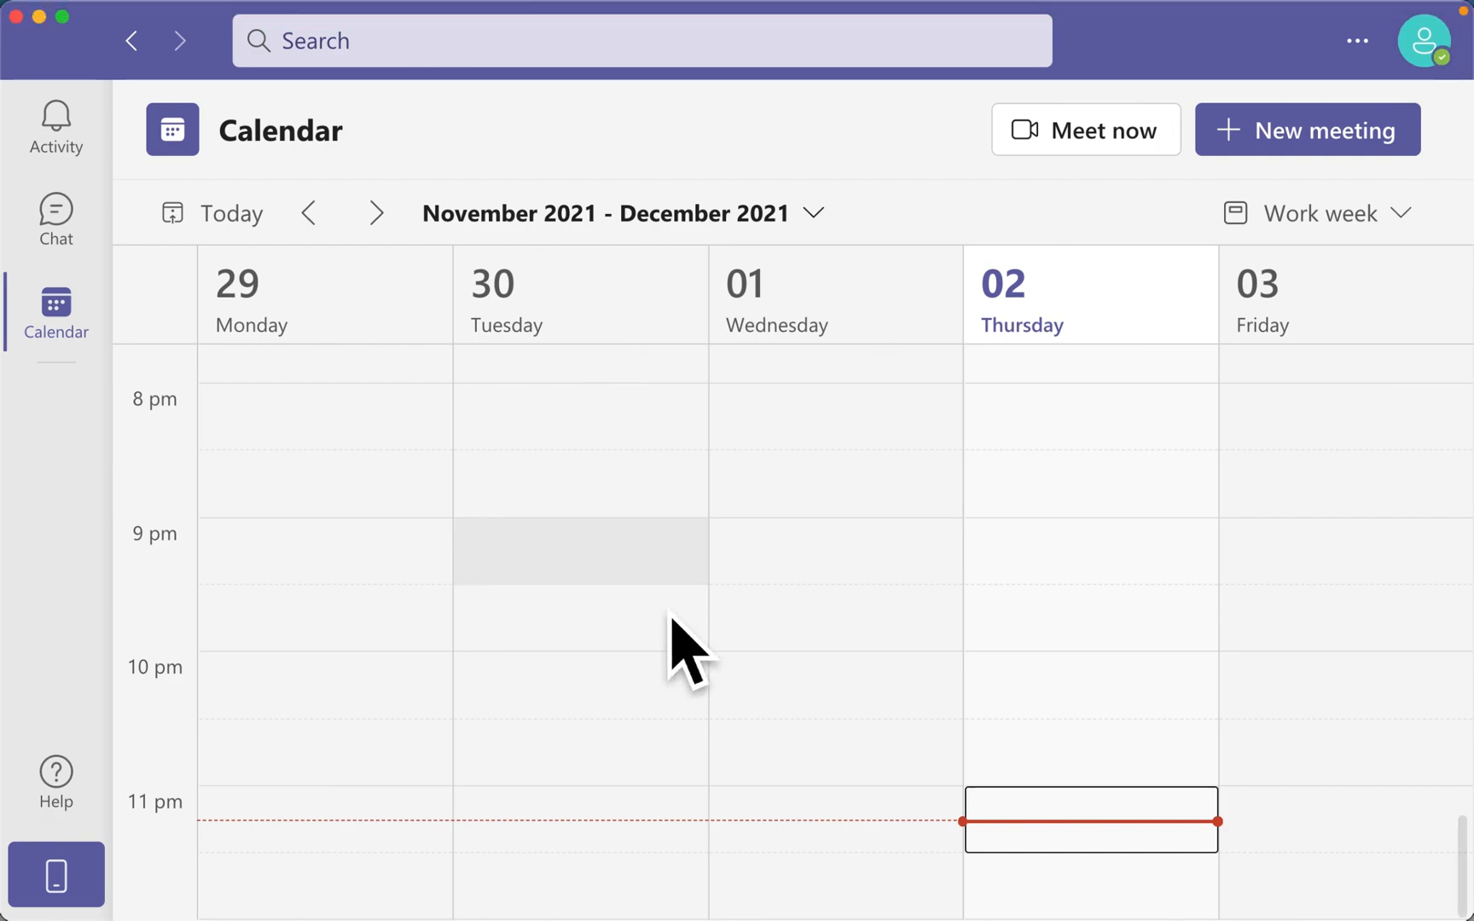
mouse_move(1463, 117)
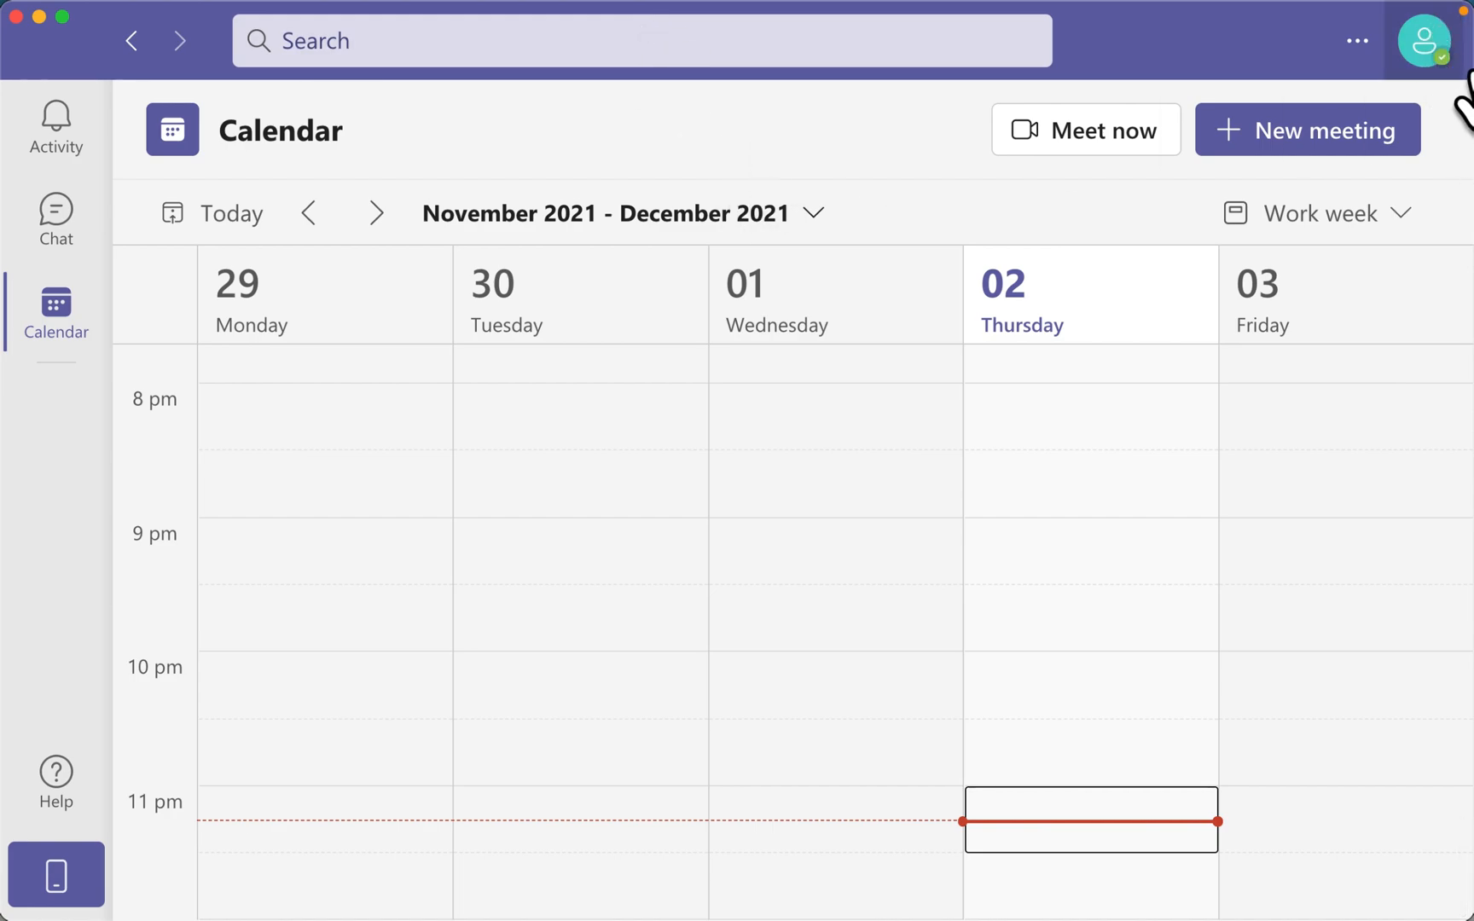
mouse_move(1422, 40)
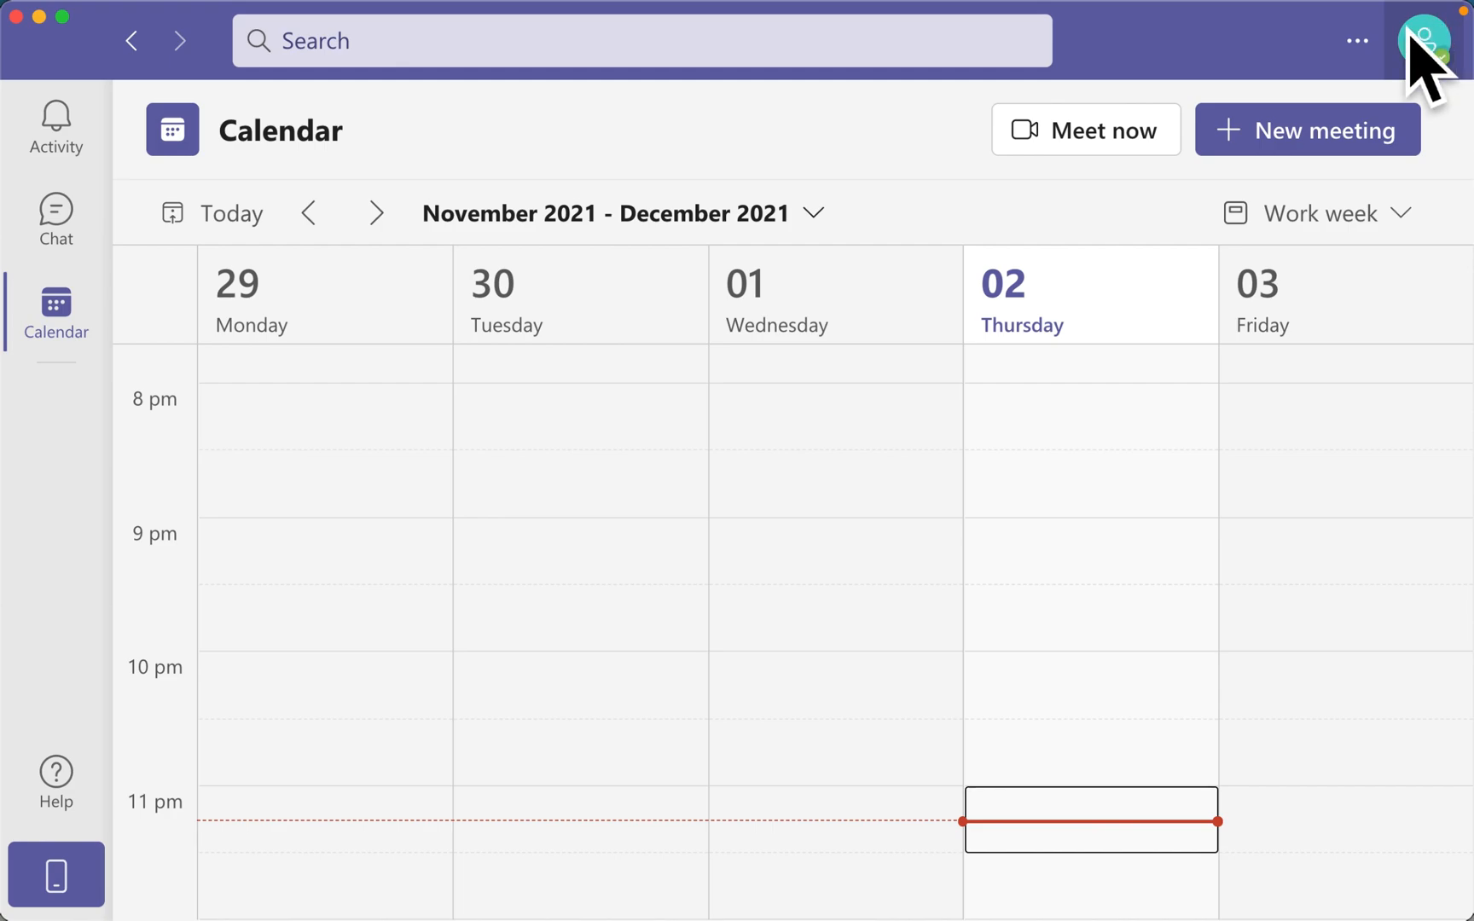
Open the account menu from the AE initials avatar at the top right
left_click(1426, 41)
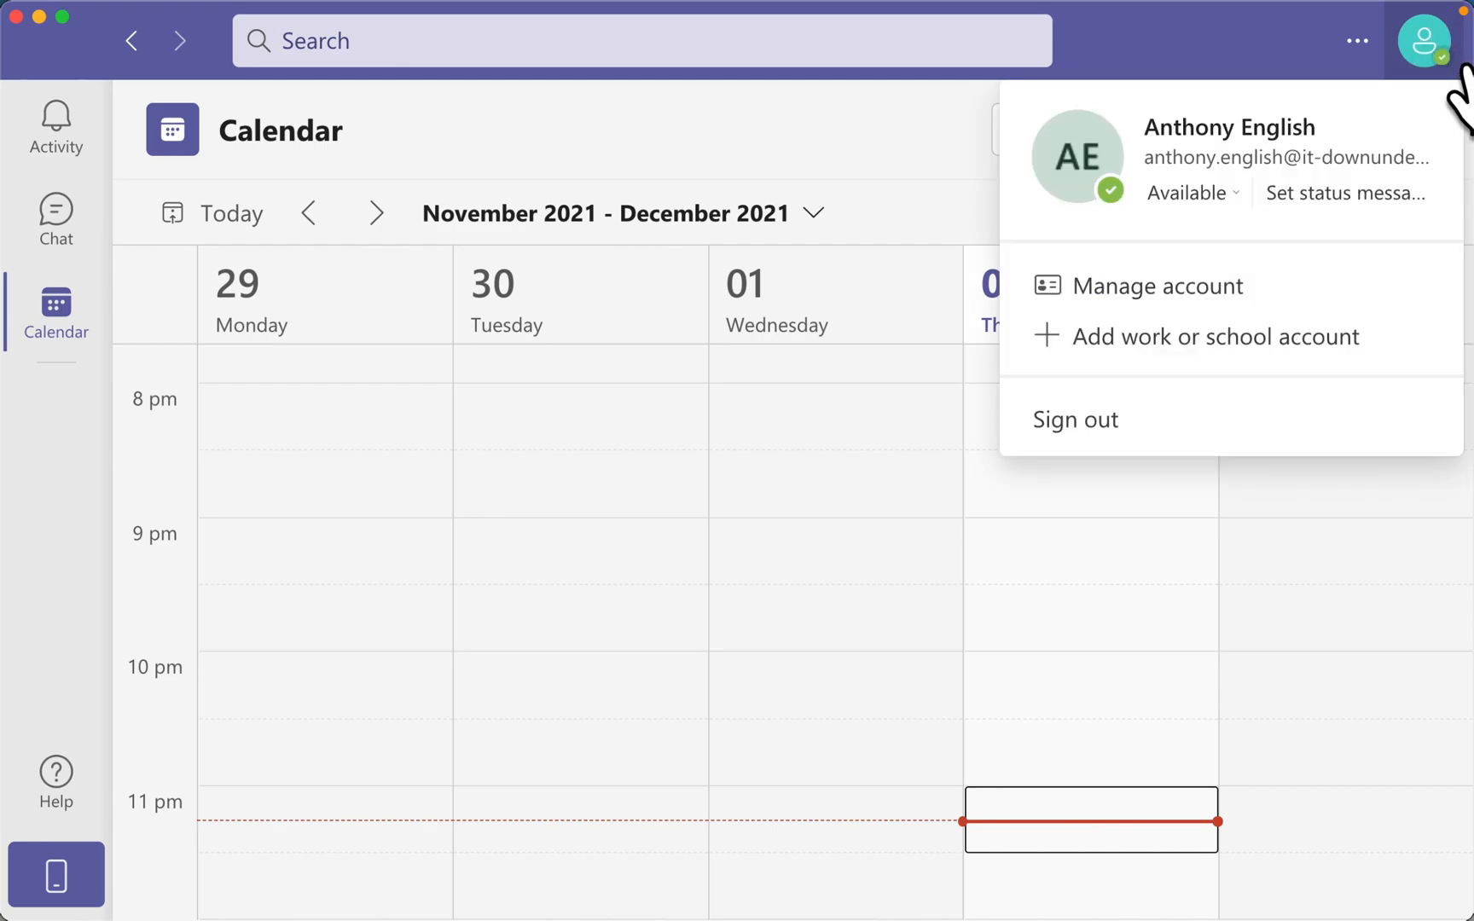
mouse_move(1077, 156)
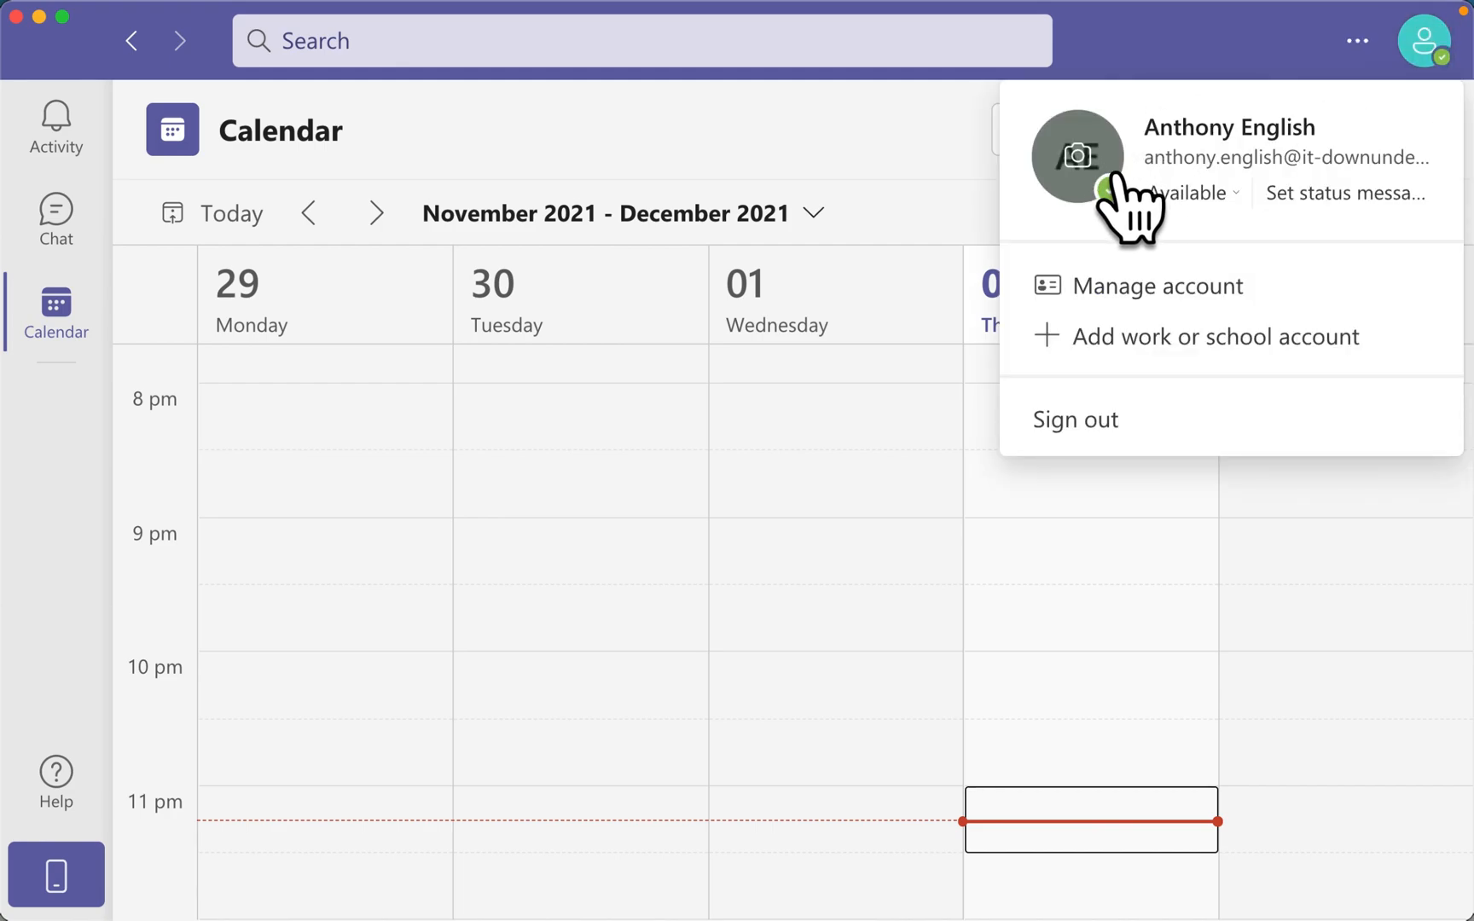
mouse_move(1078, 157)
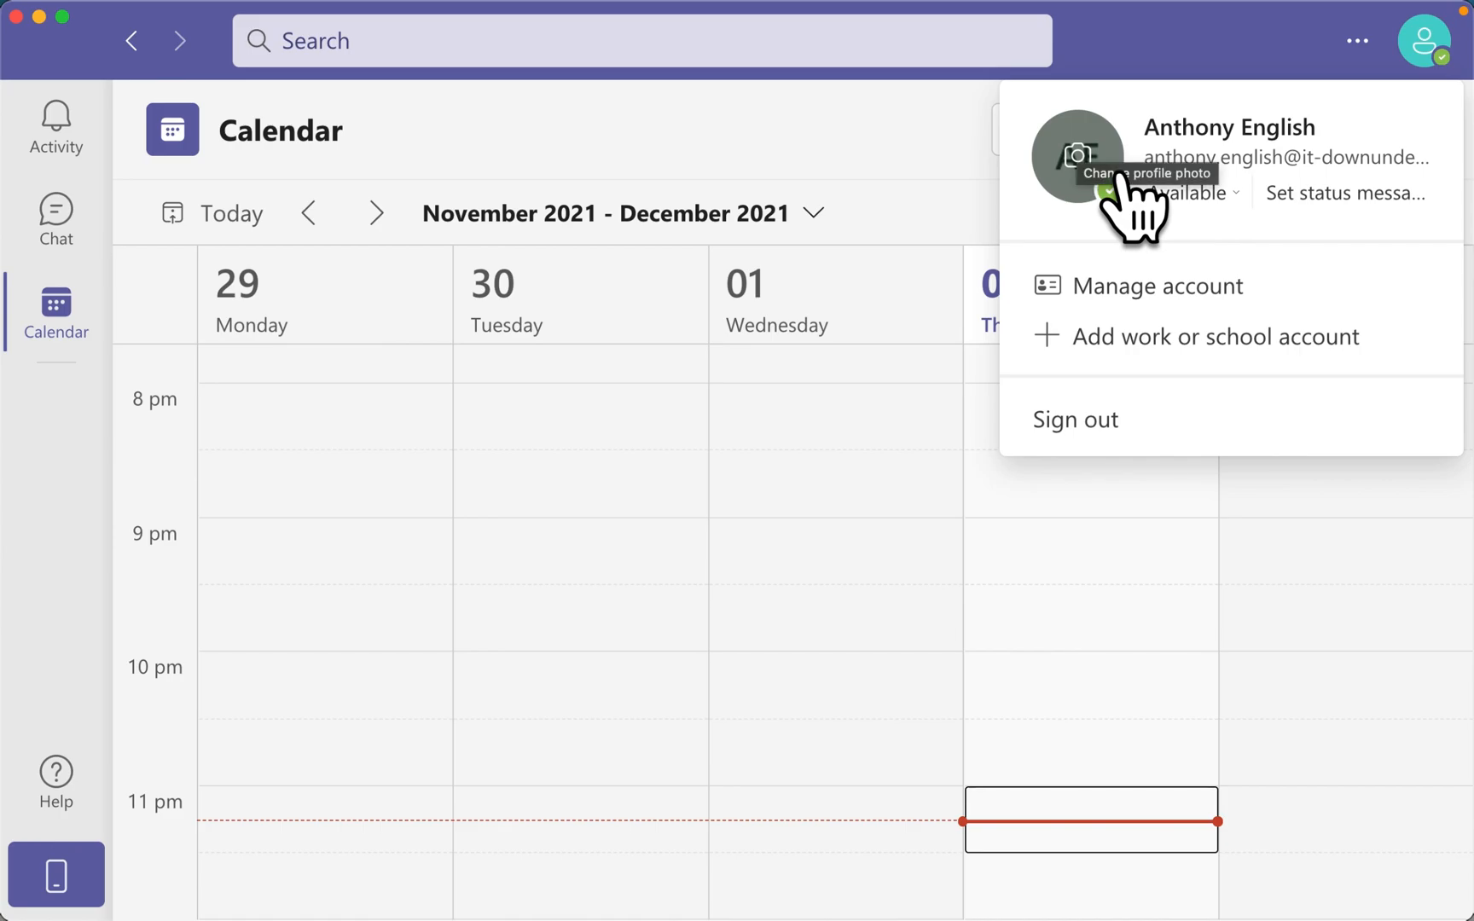
Open the Change your profile picture dialog from the account menu avatar
left_click(1077, 156)
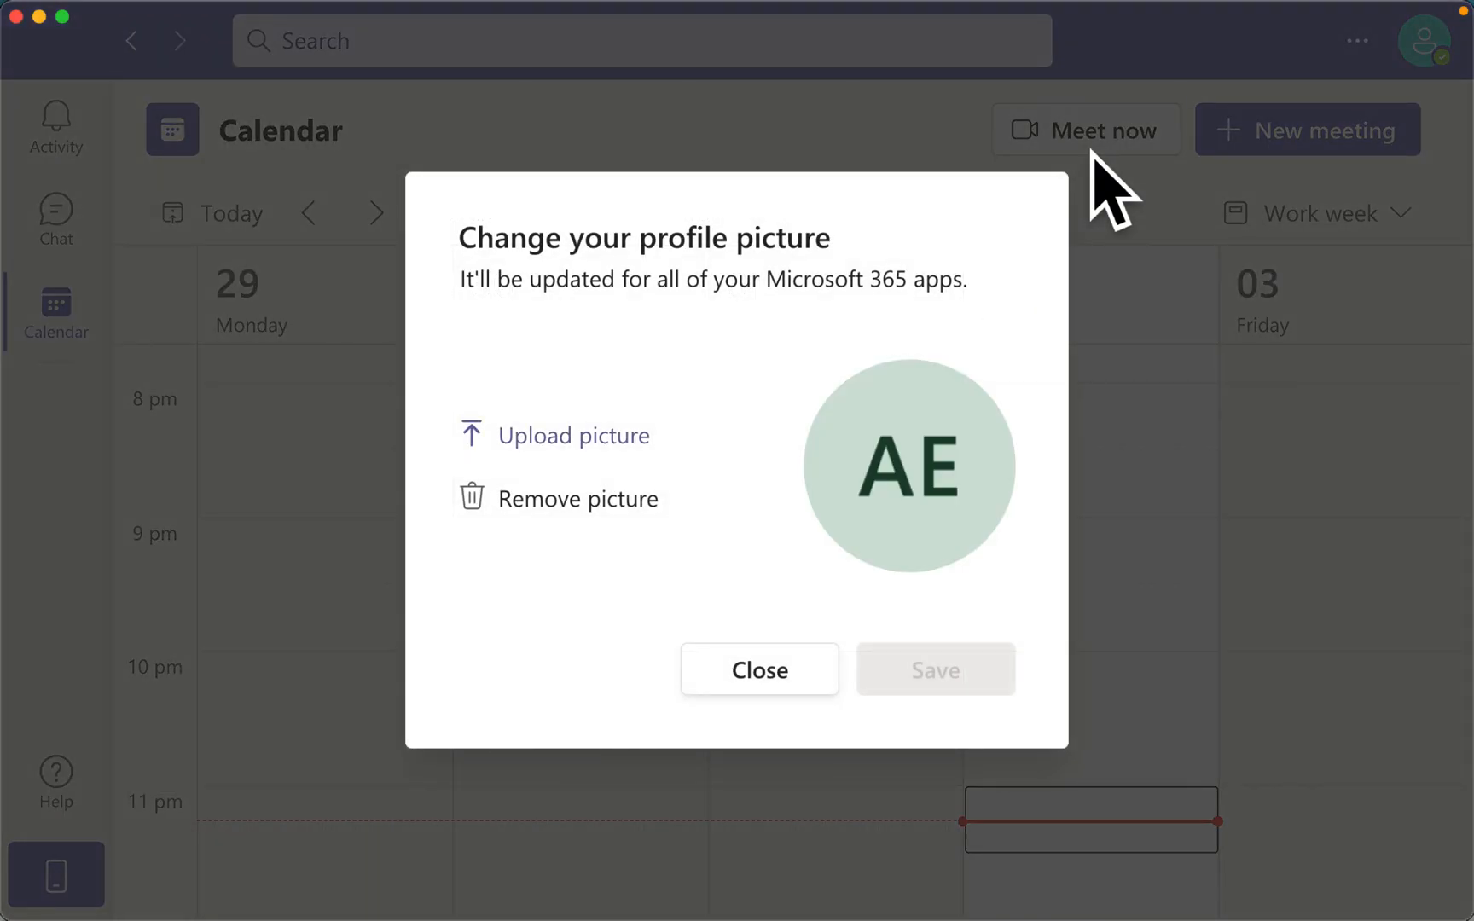
mouse_move(718, 470)
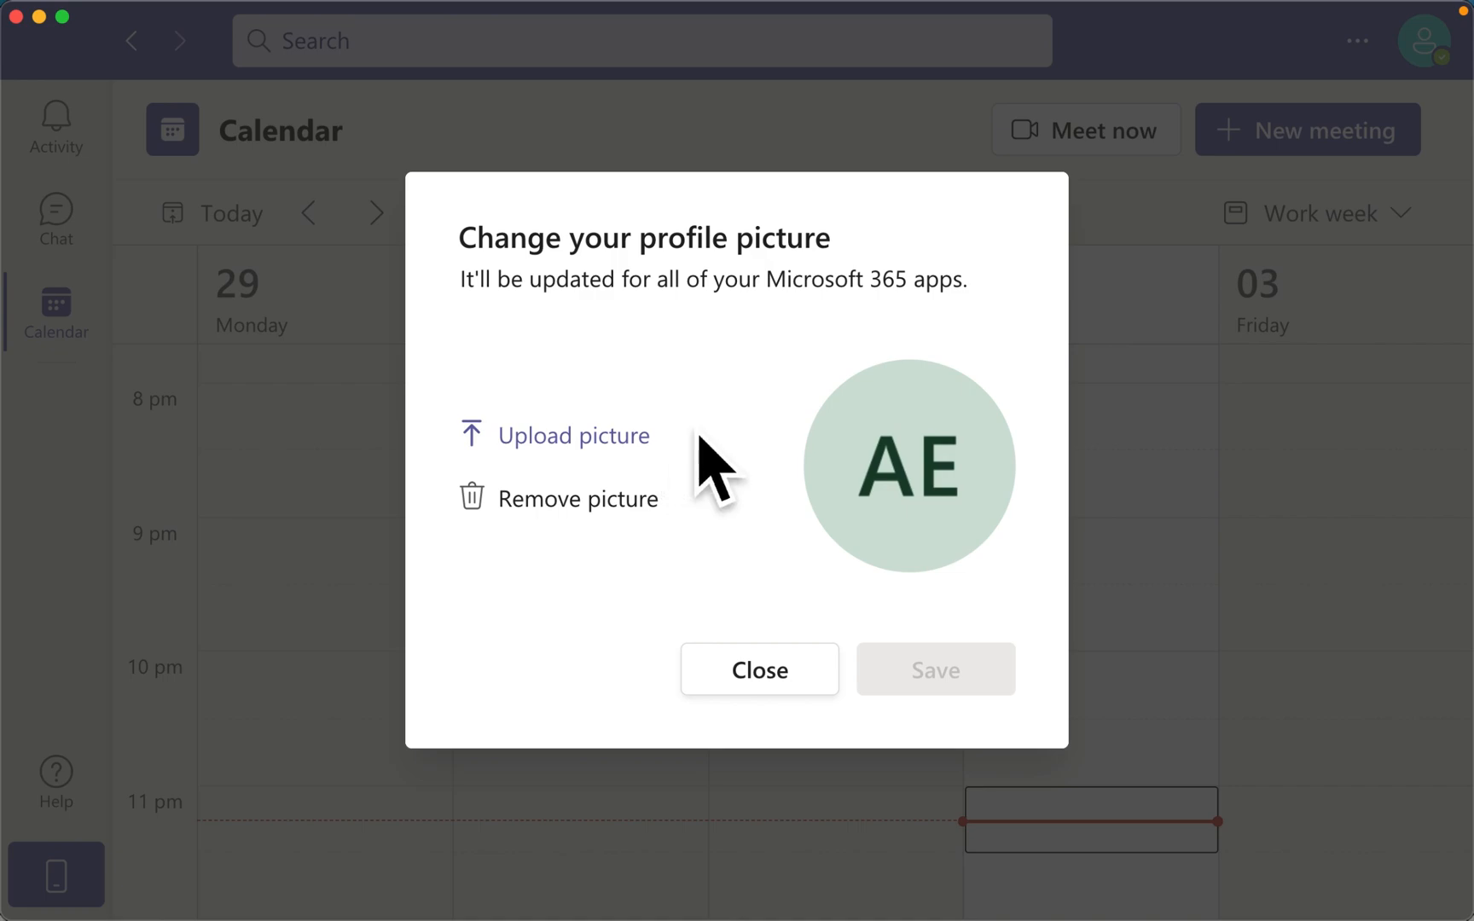
mouse_move(923, 625)
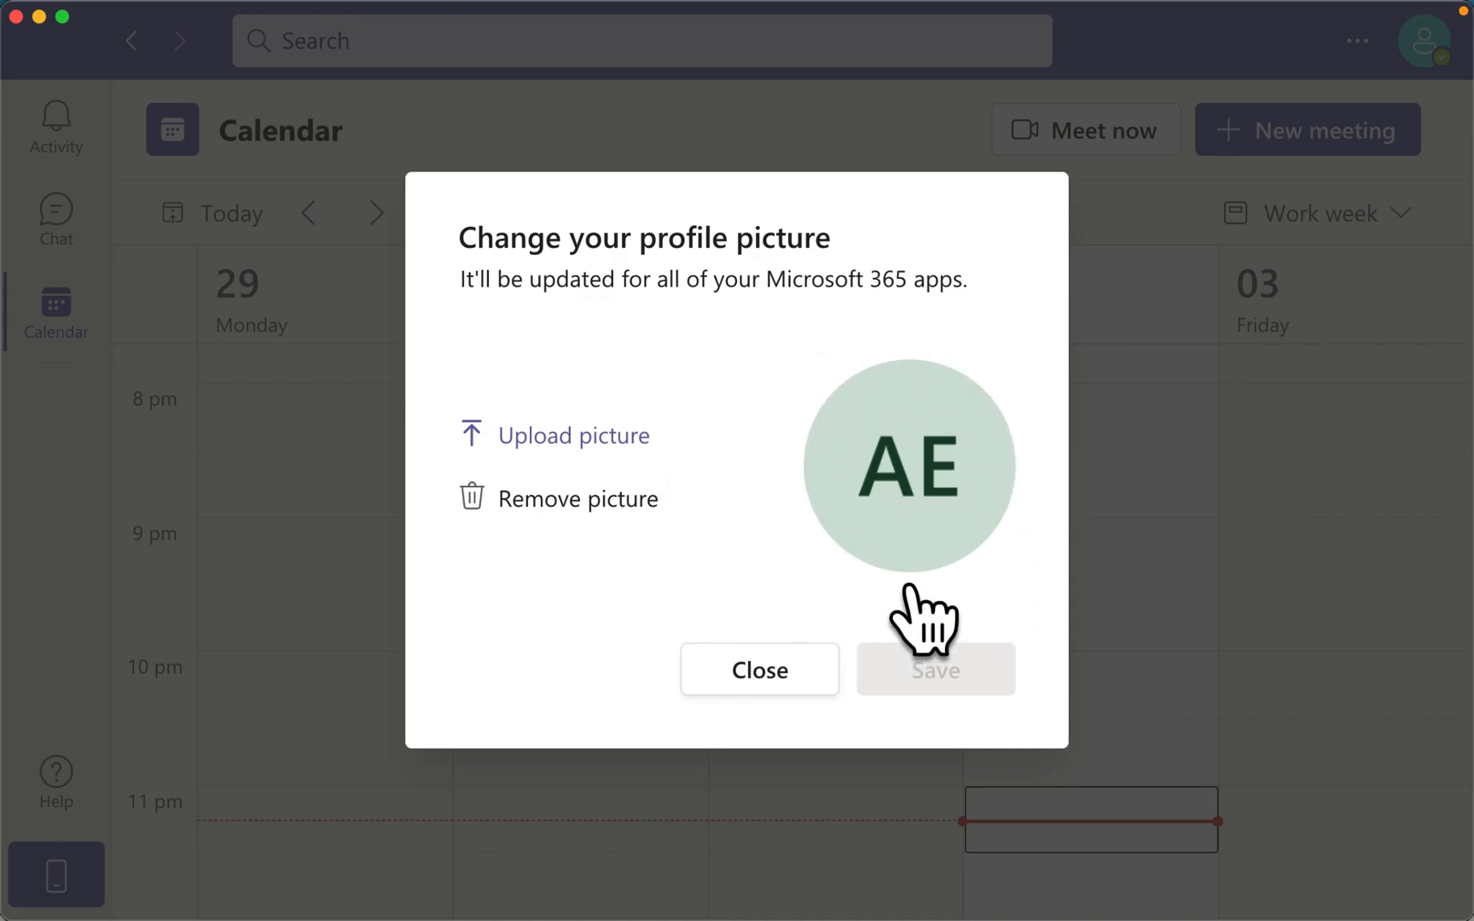
mouse_move(973, 616)
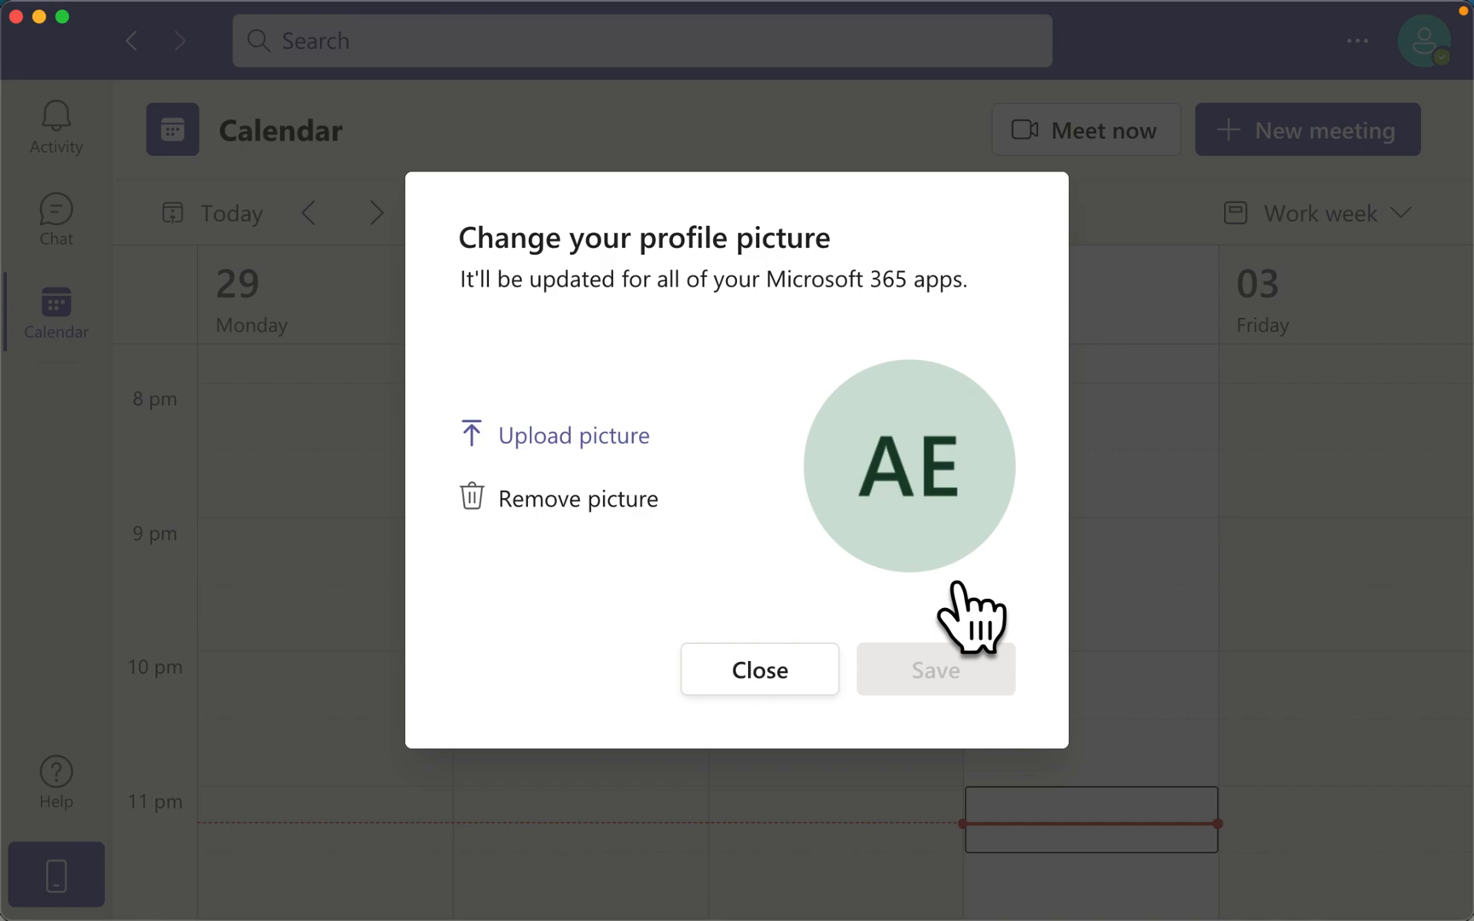
mouse_move(978, 541)
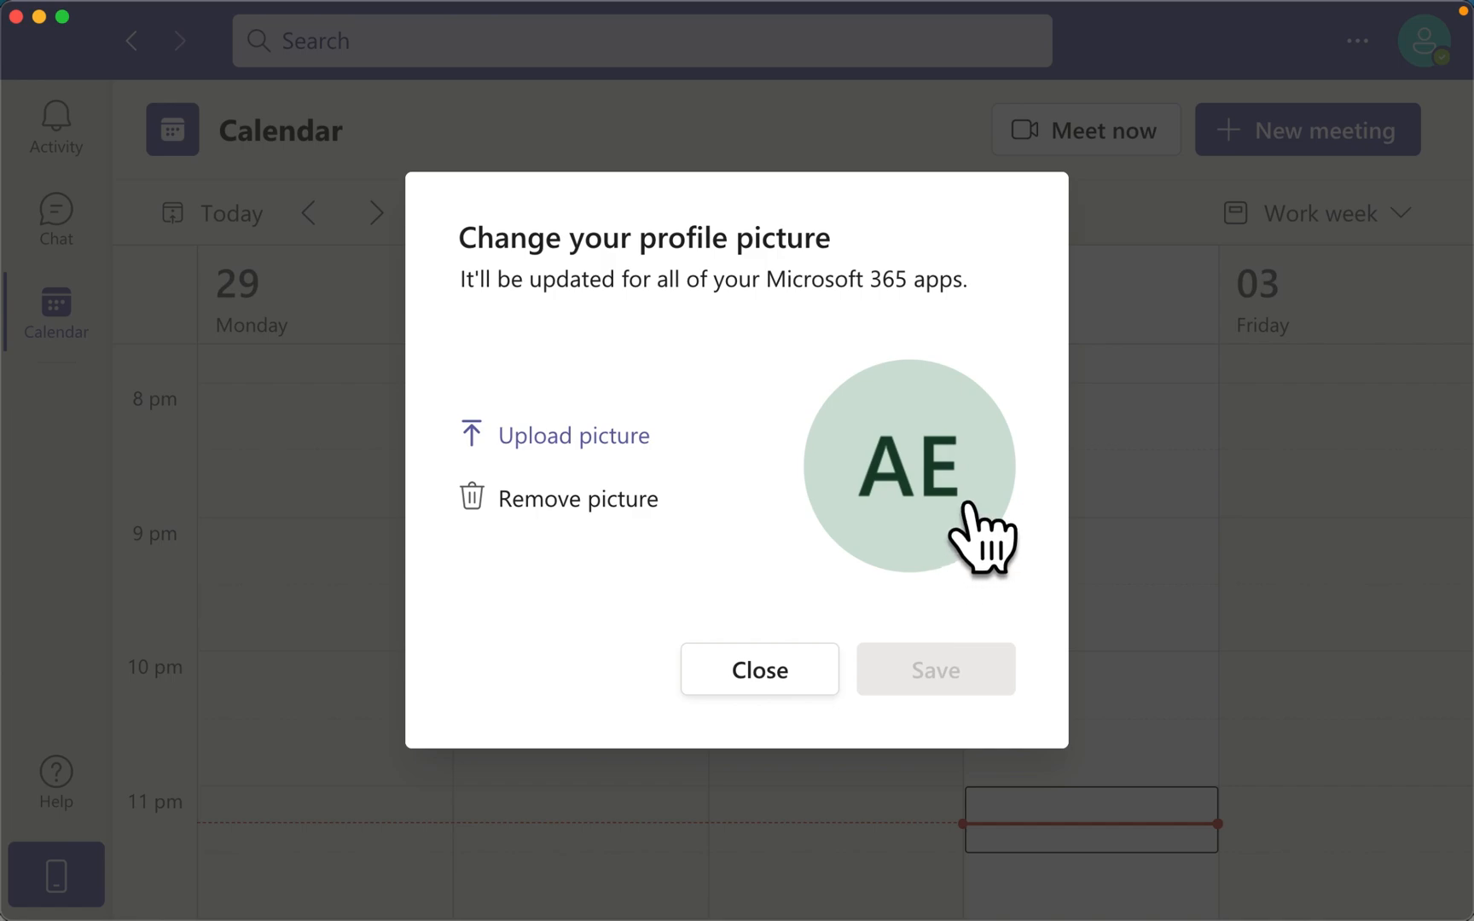
mouse_move(628, 491)
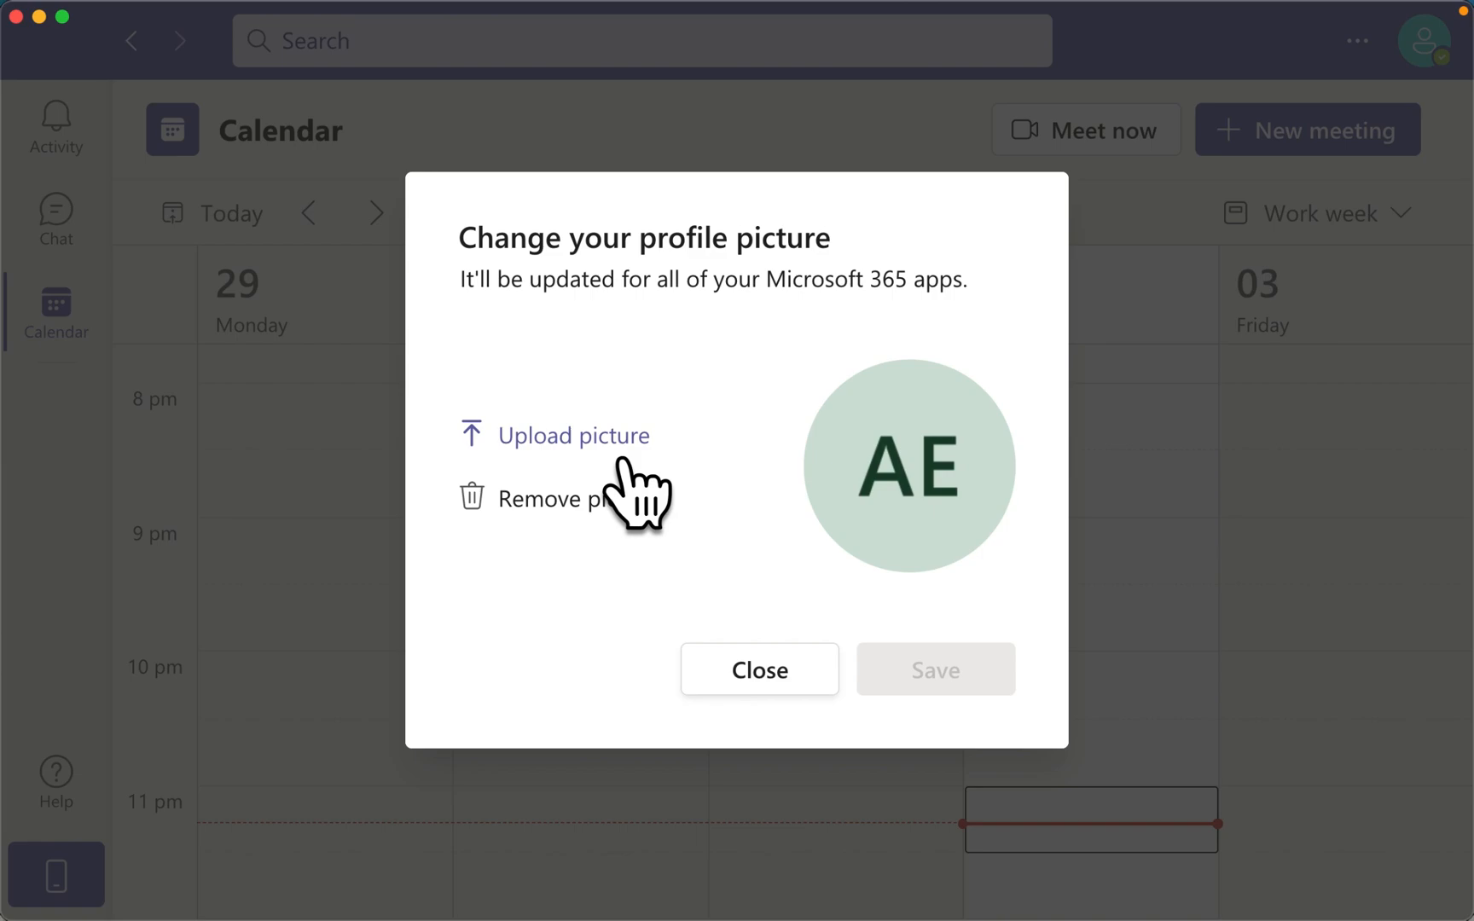
Upload the 500x503 .jpg from the Profile Photos folder as the new picture
left_click(574, 435)
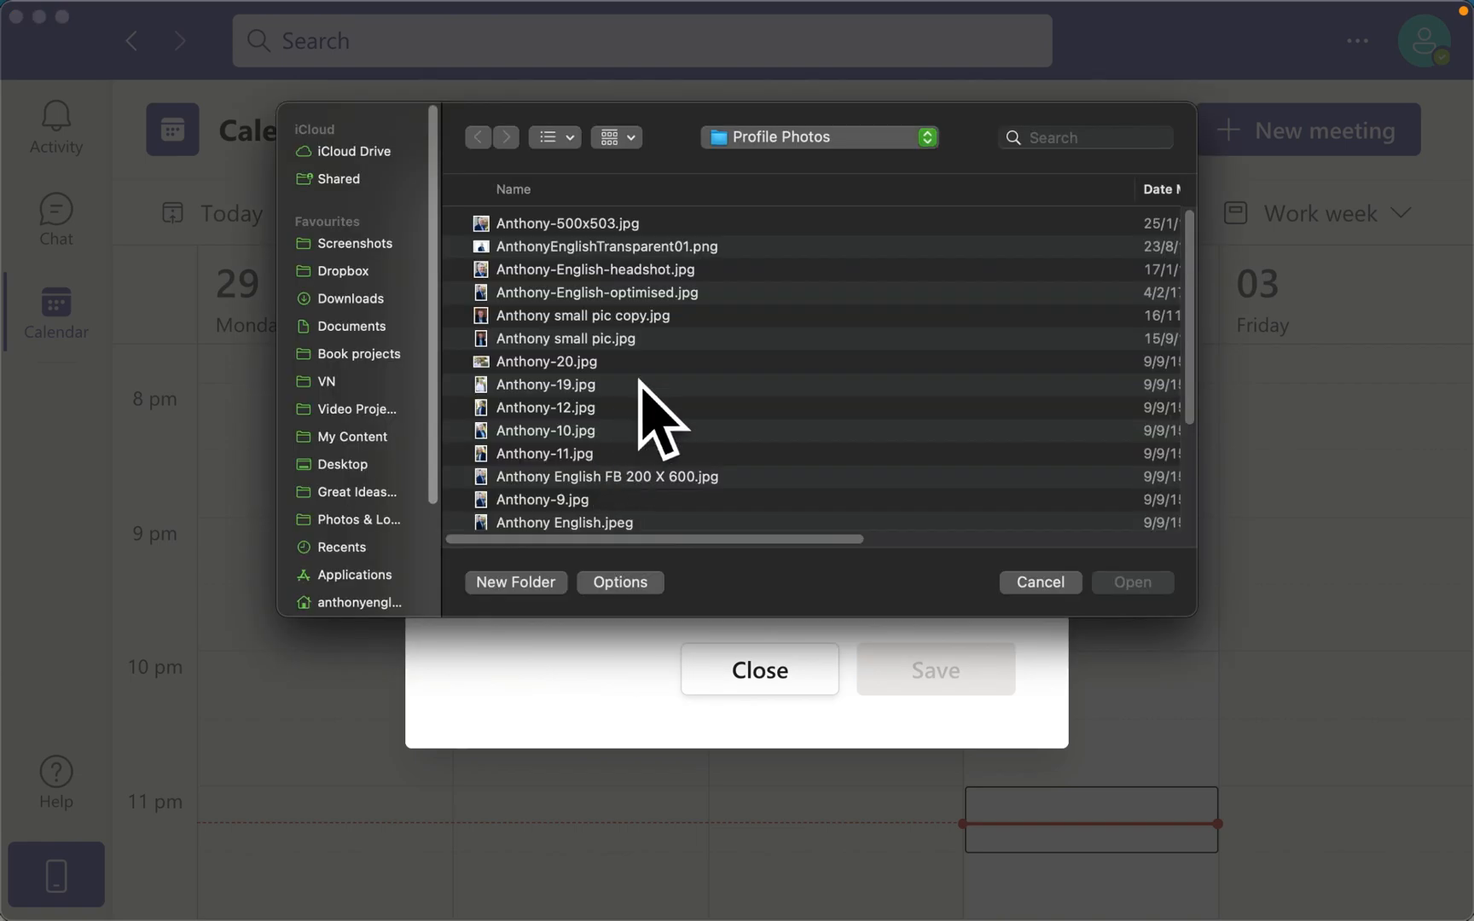
mouse_move(531, 240)
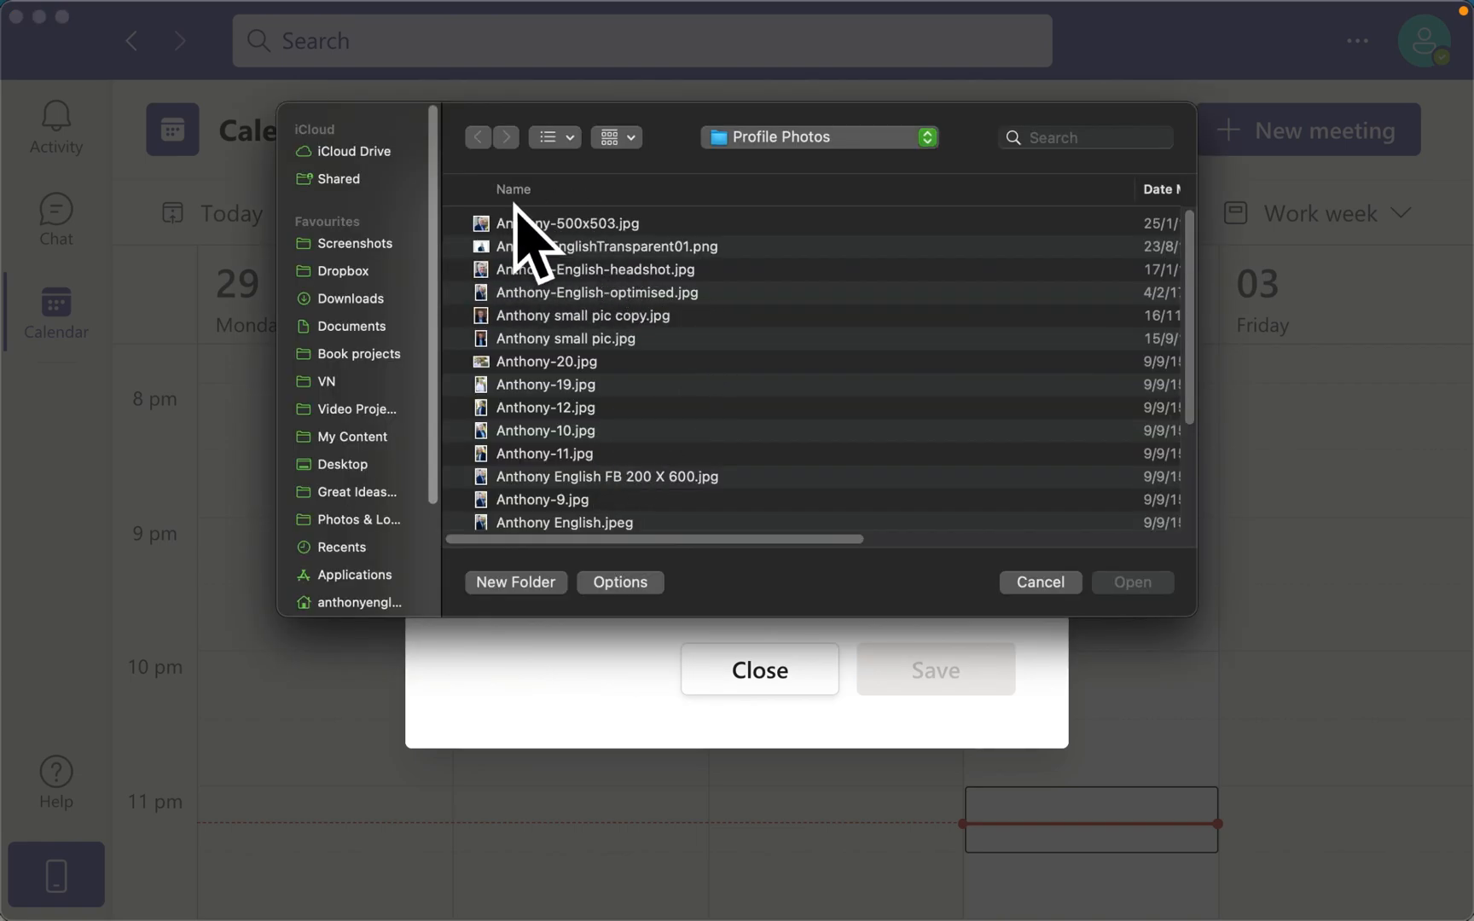
mouse_move(602, 277)
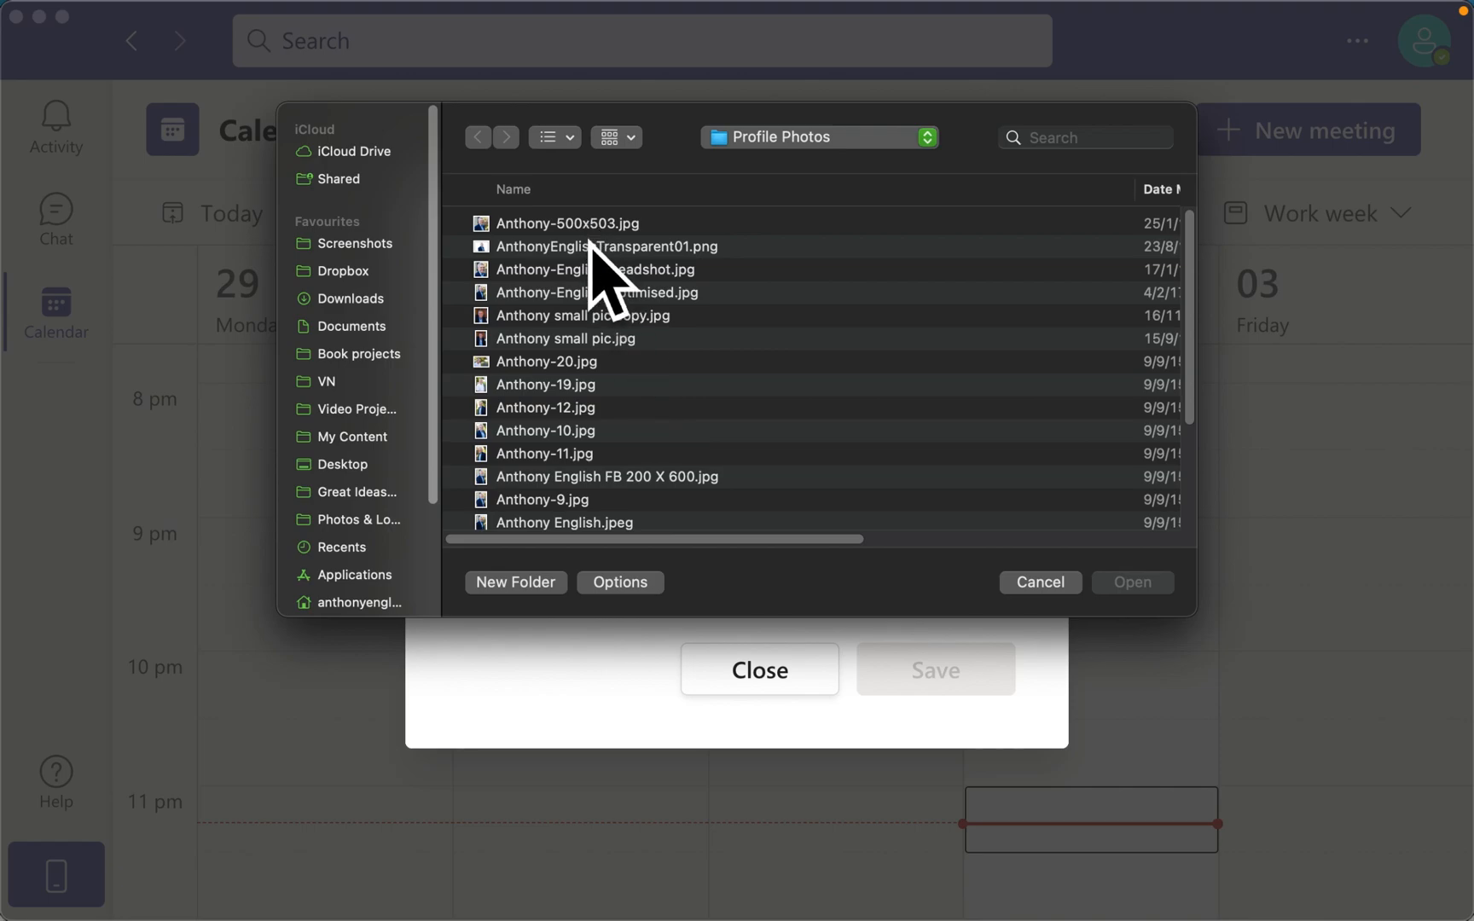
left_click(568, 223)
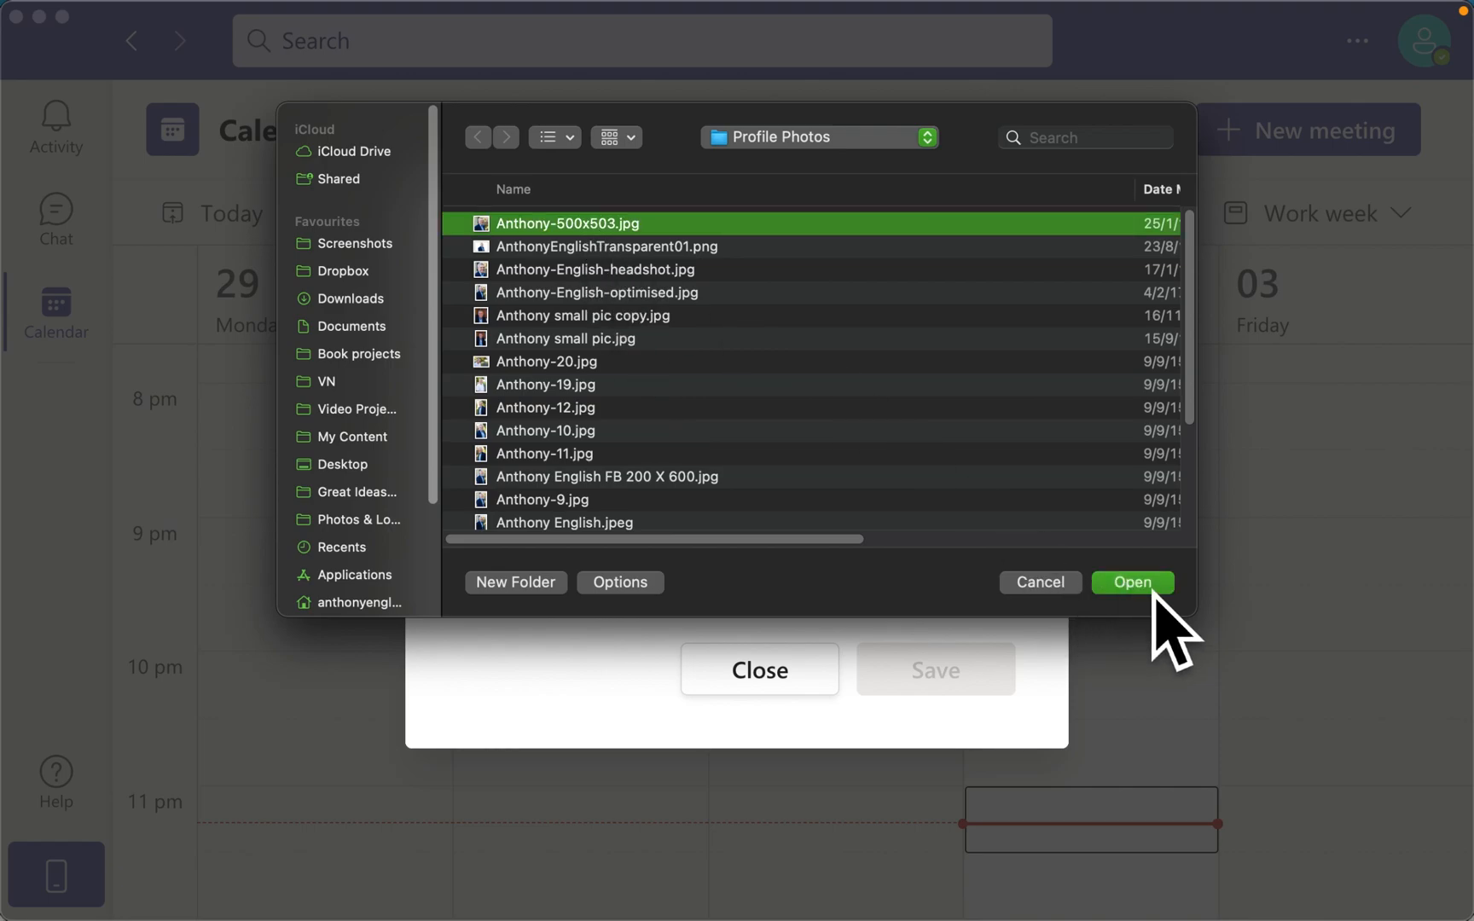
left_click(1132, 582)
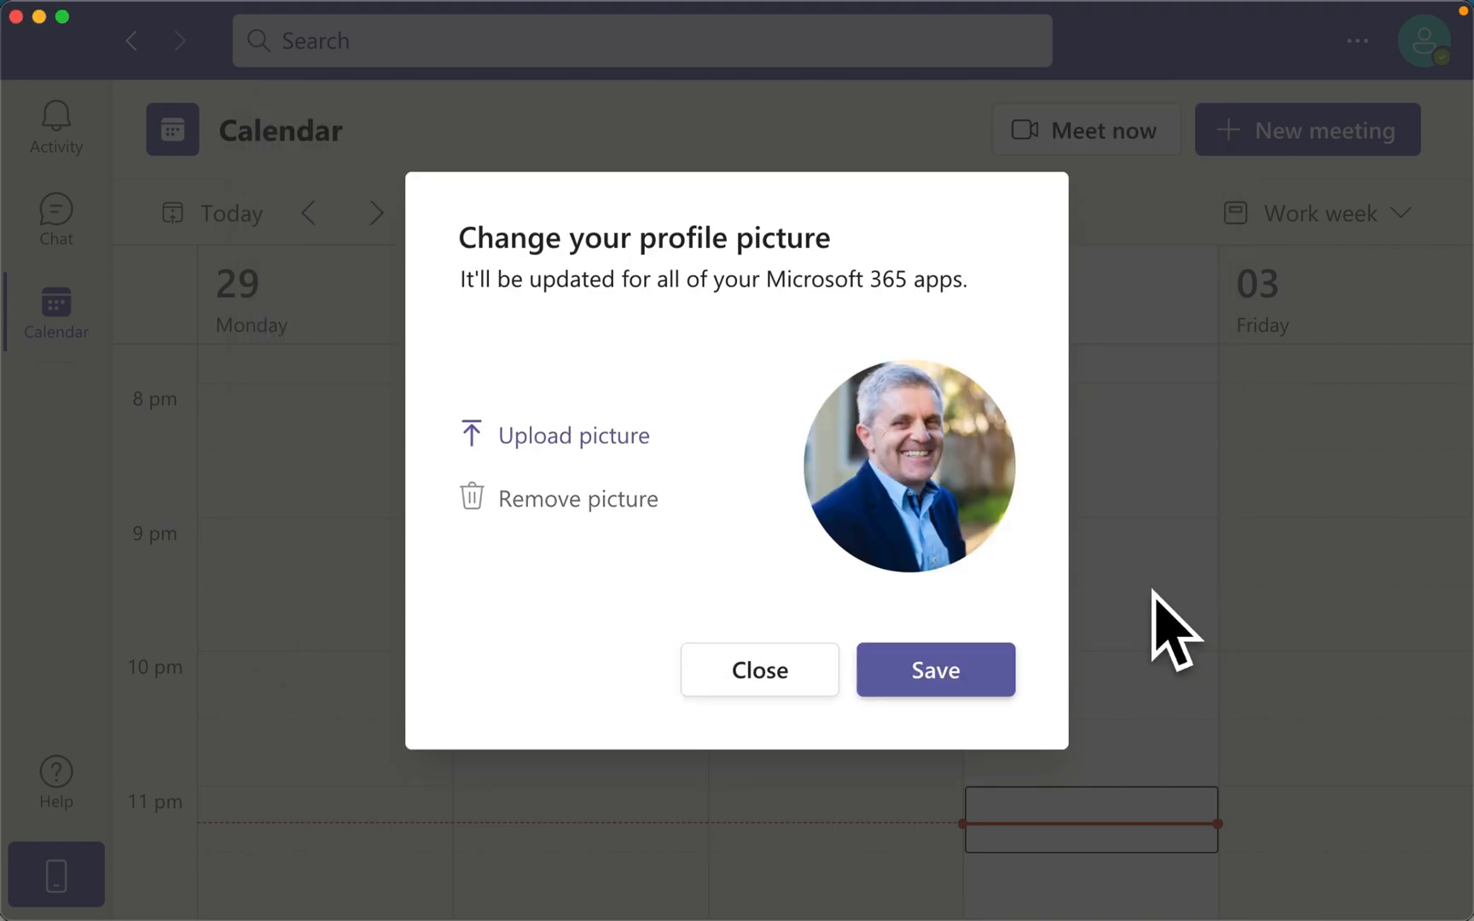
mouse_move(935, 670)
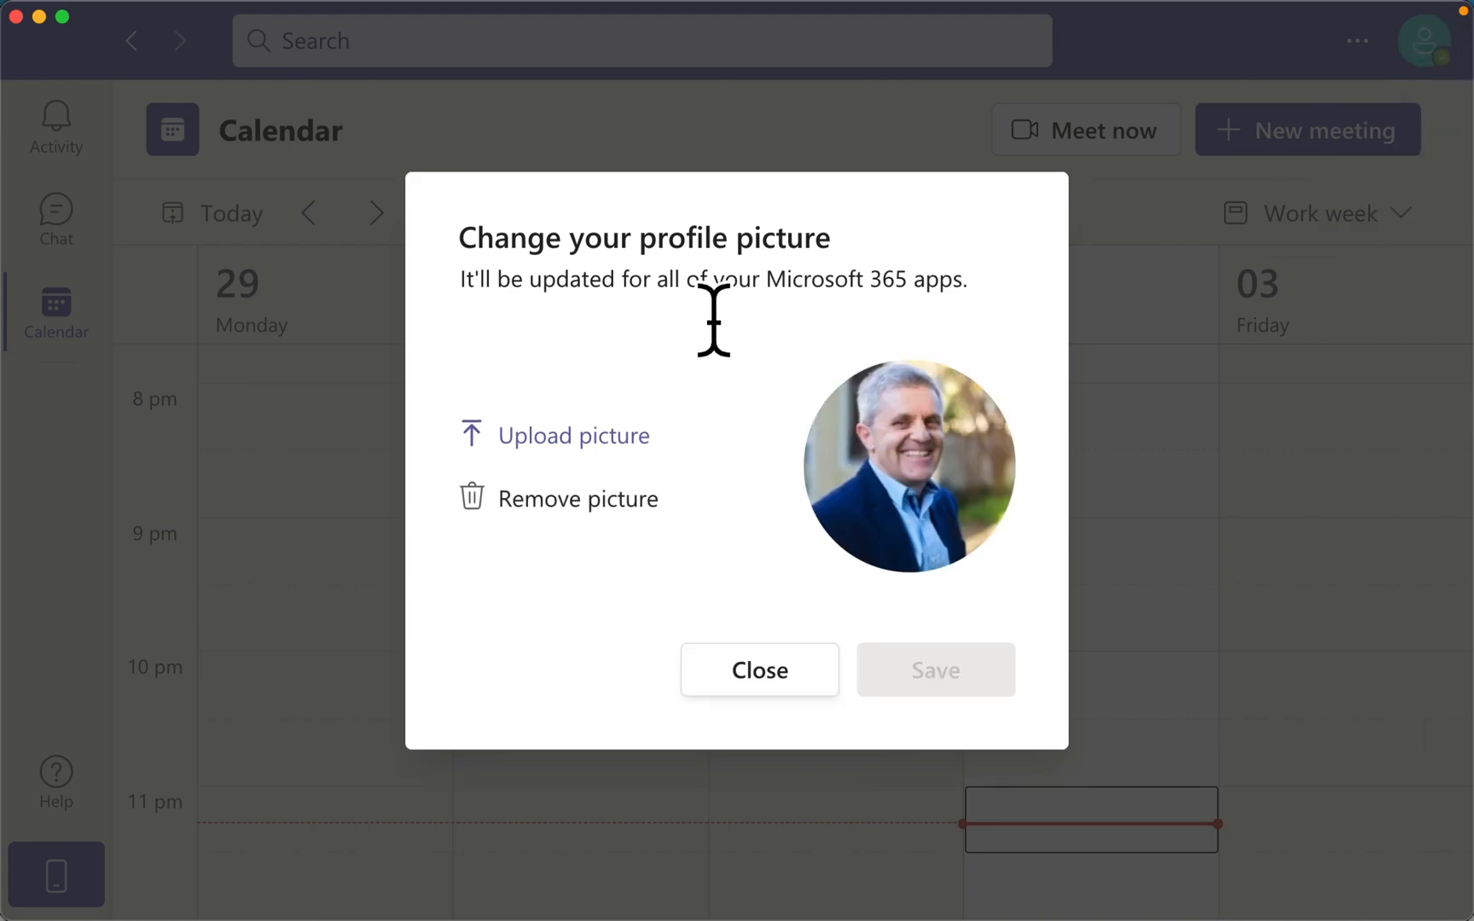
mouse_move(790, 311)
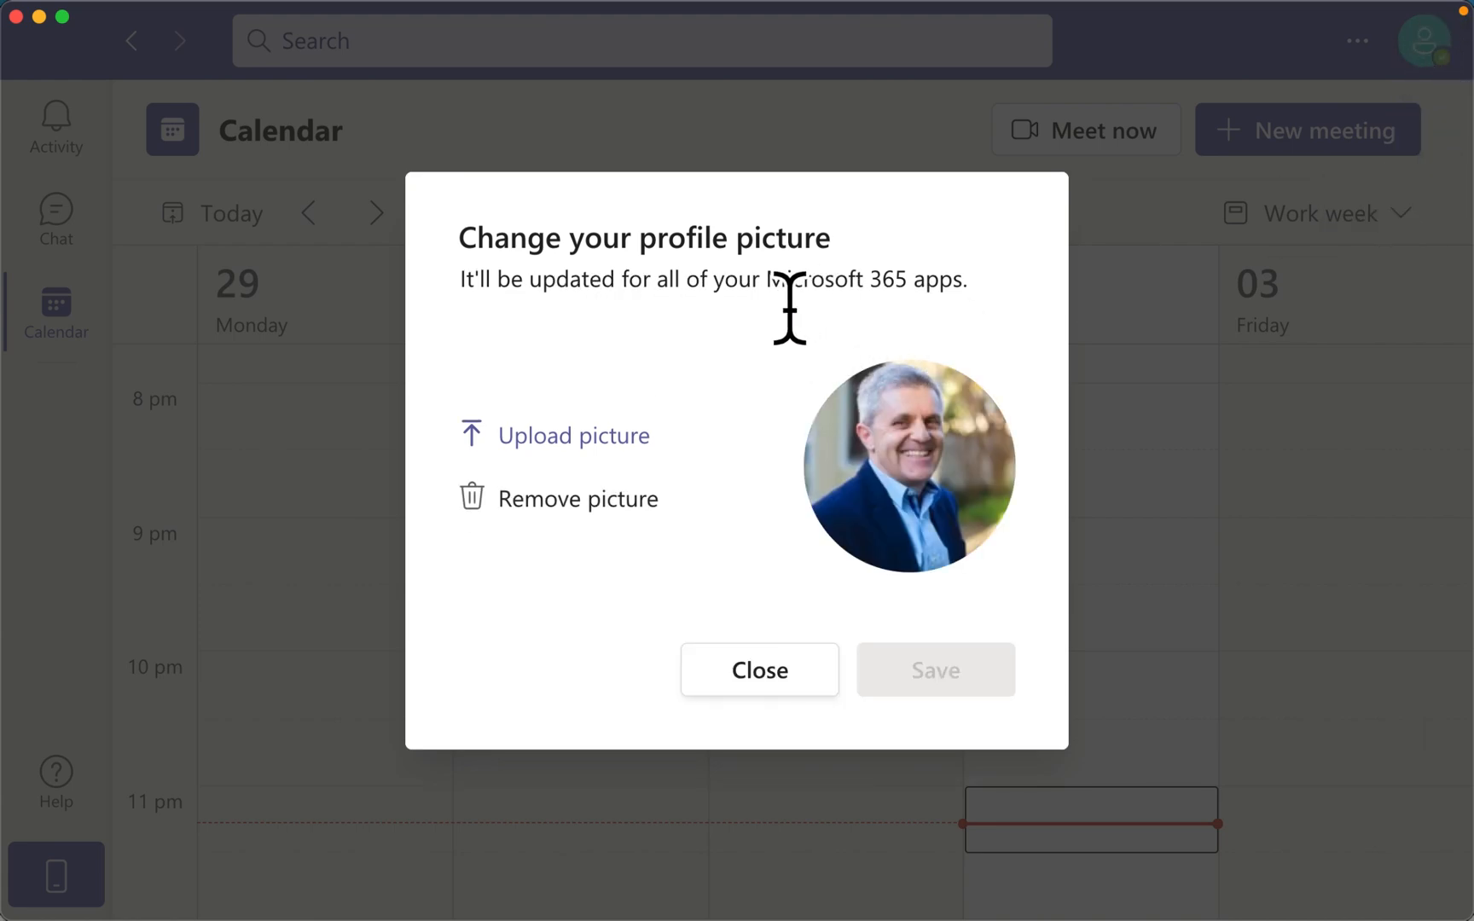
mouse_move(969, 320)
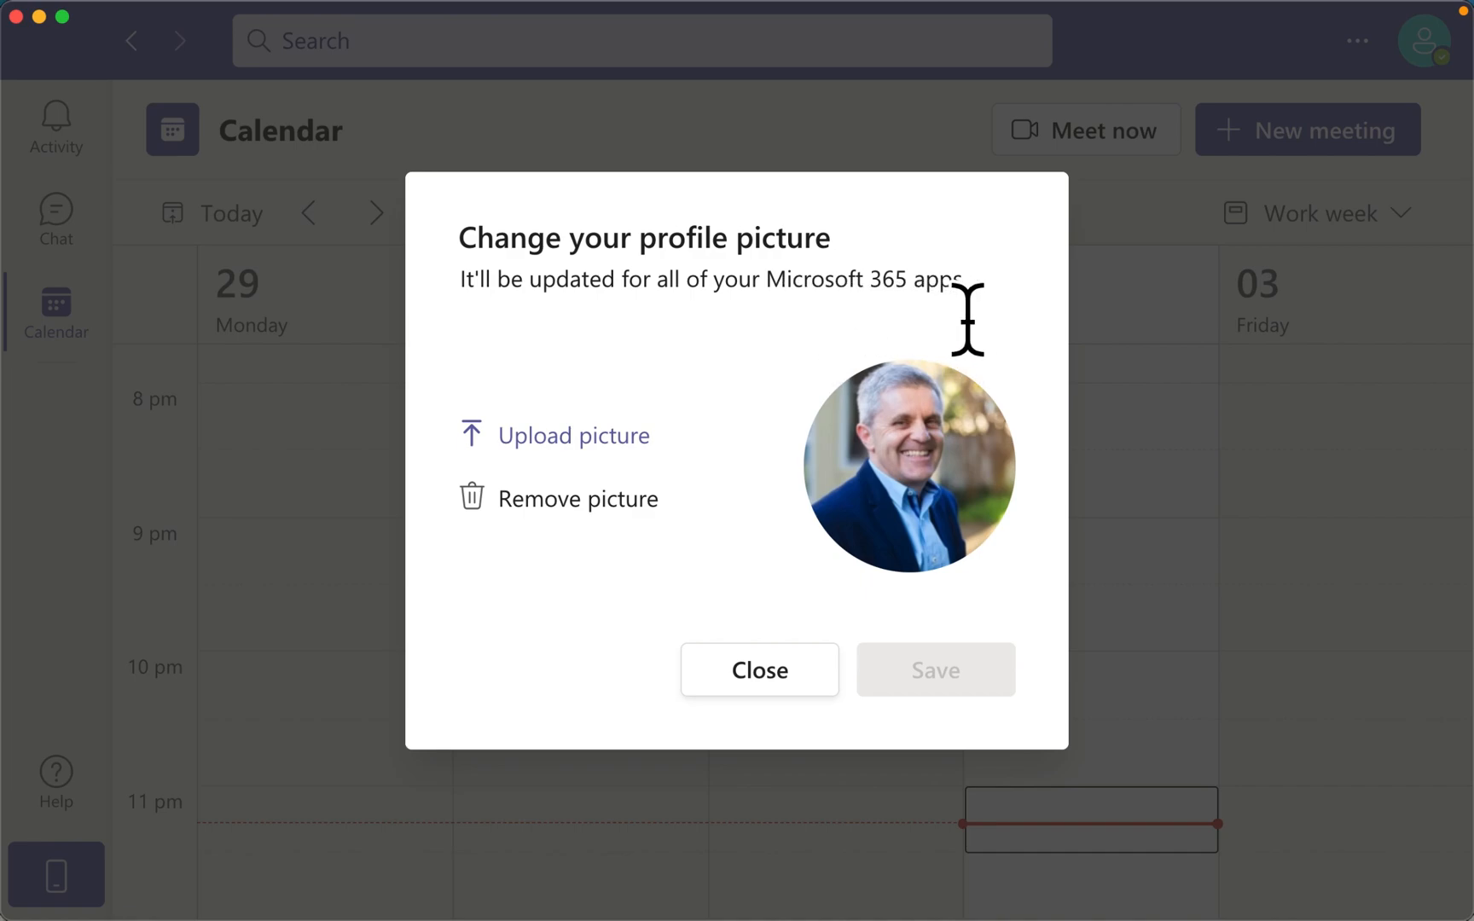
mouse_move(927, 349)
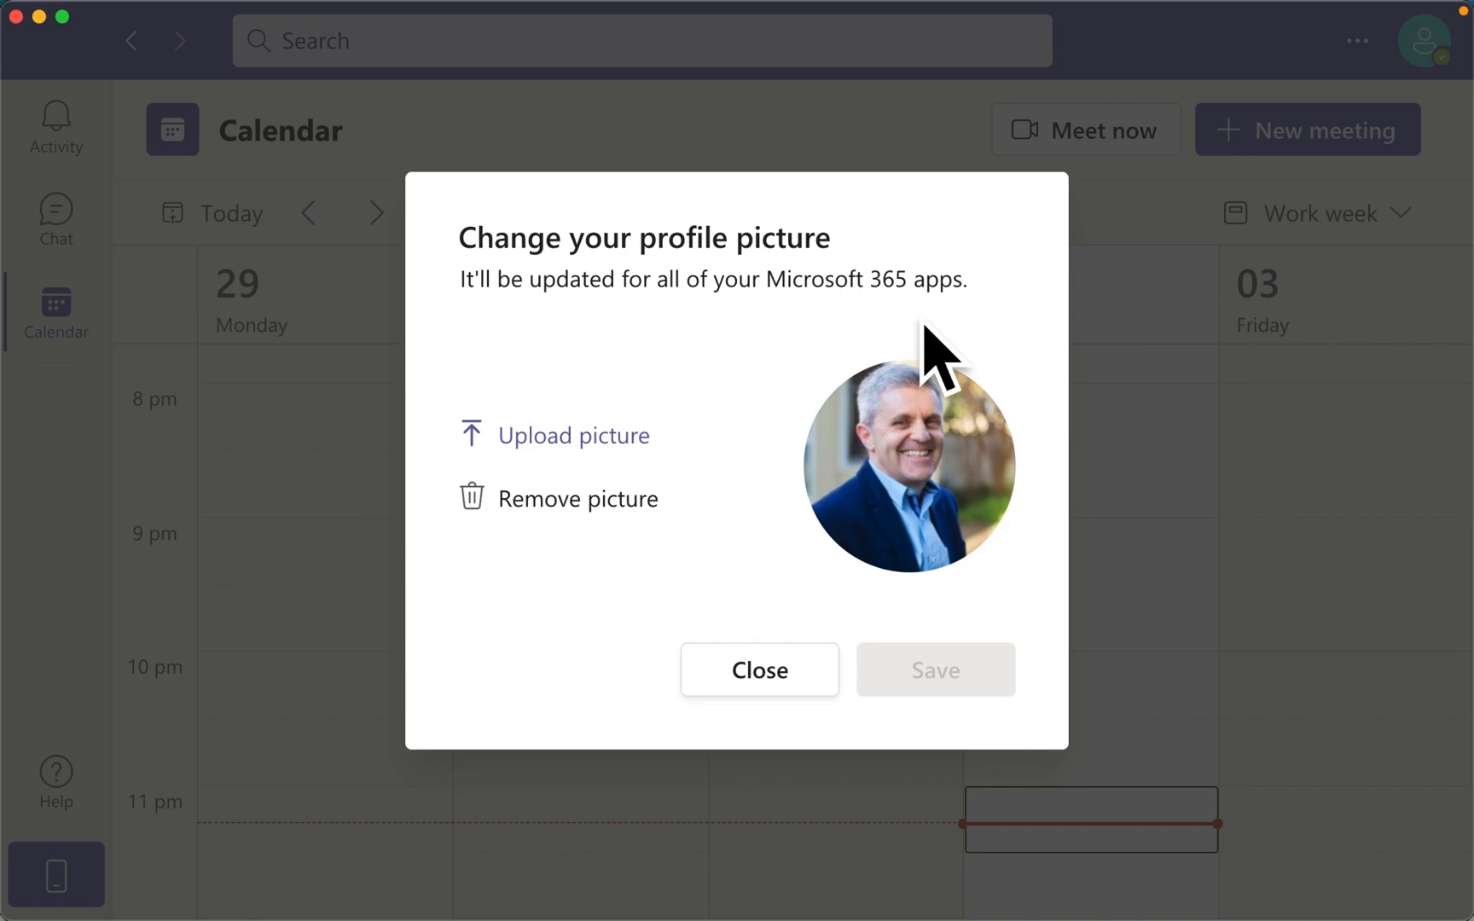
mouse_move(960, 482)
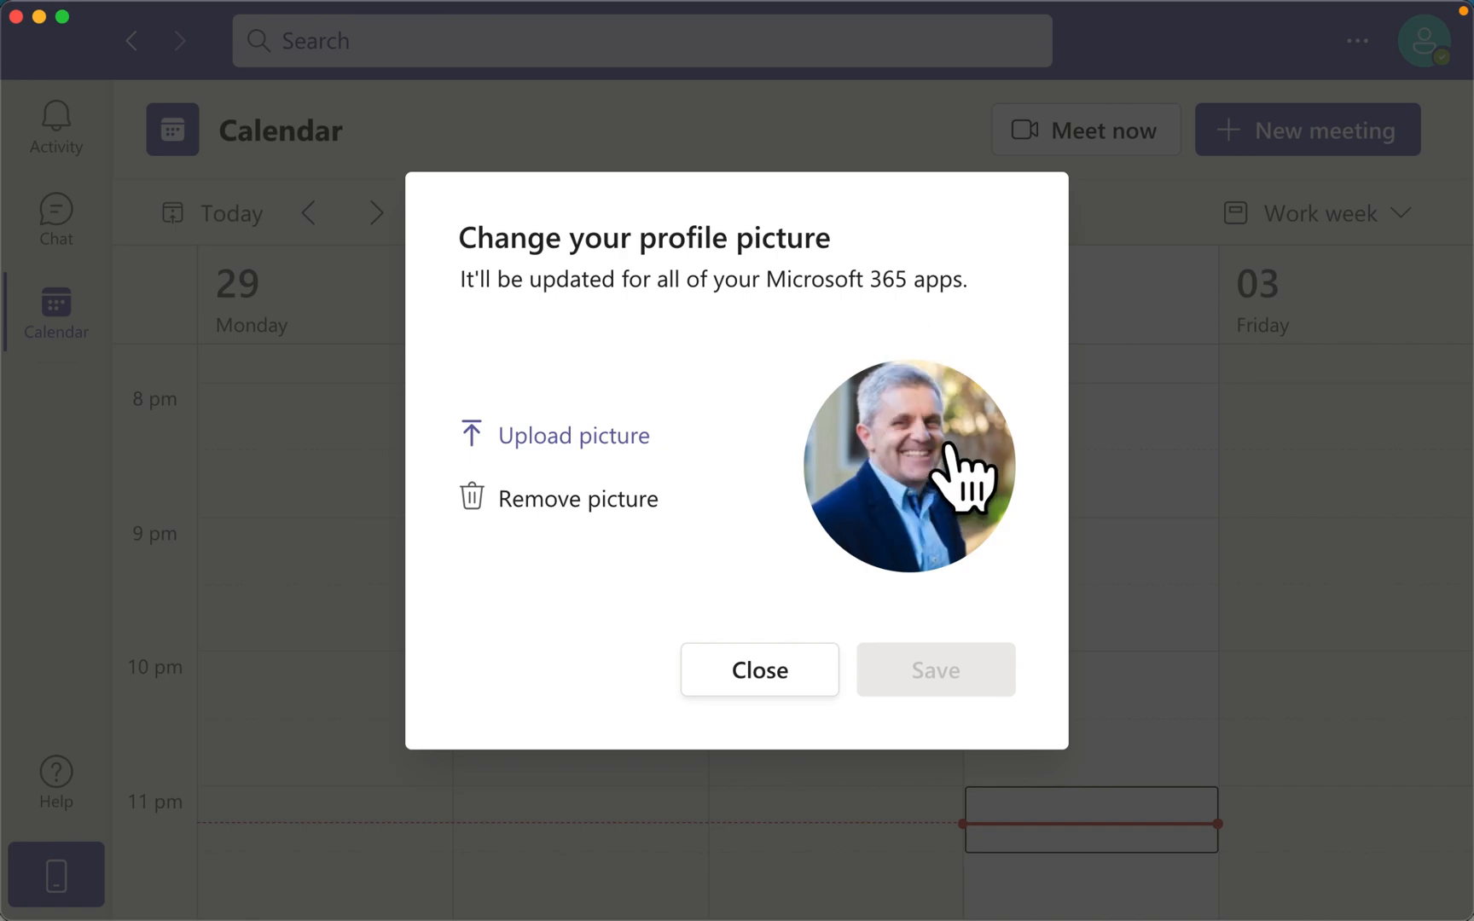
mouse_move(803, 682)
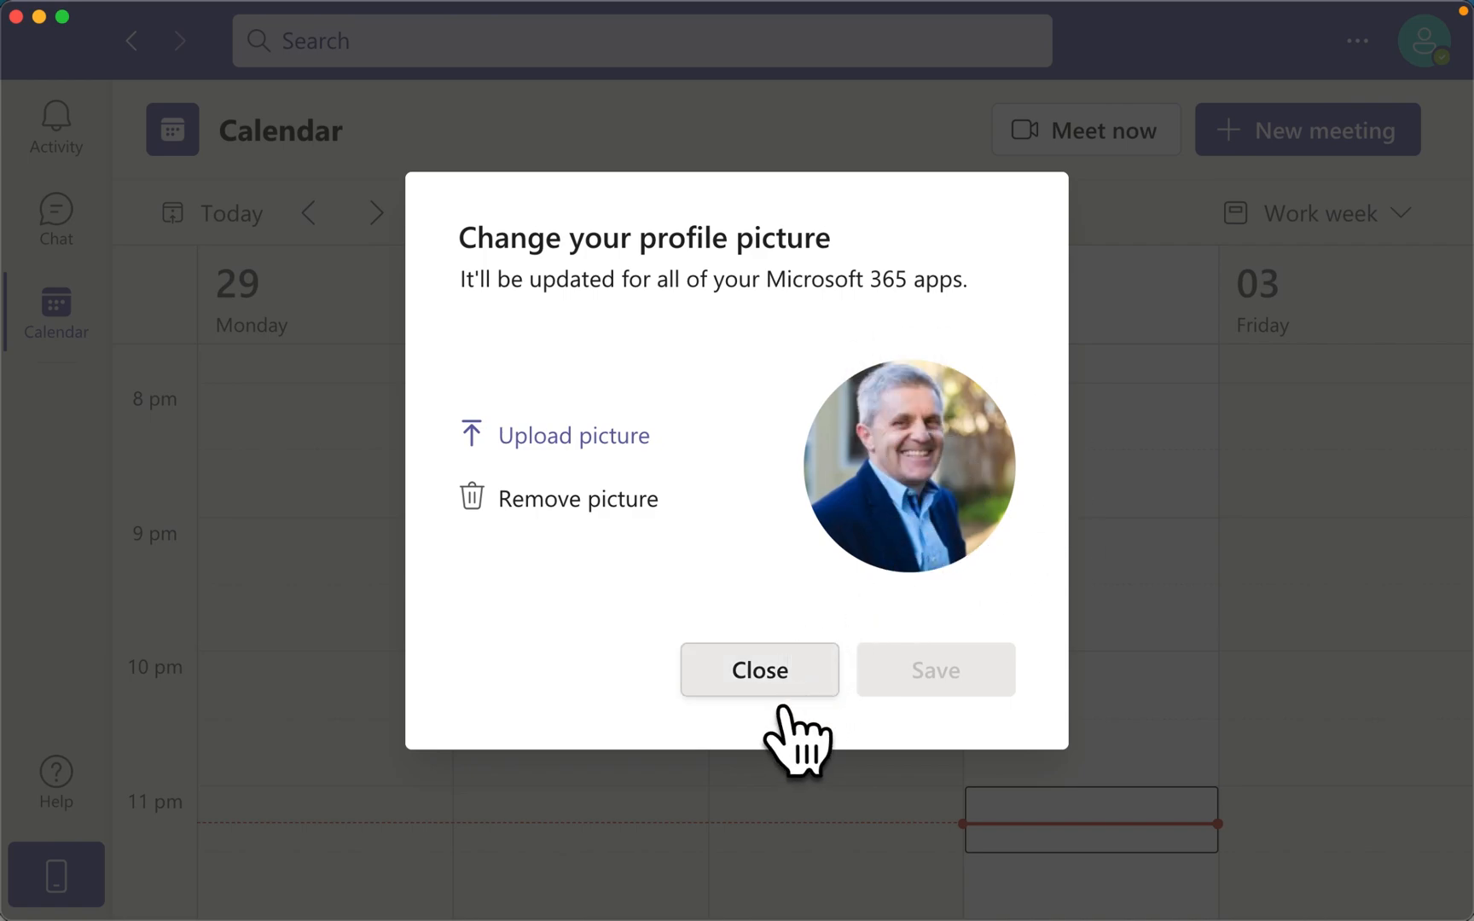
Close the profile picture dialog, keeping the new headshot as the account photo
left_click(757, 671)
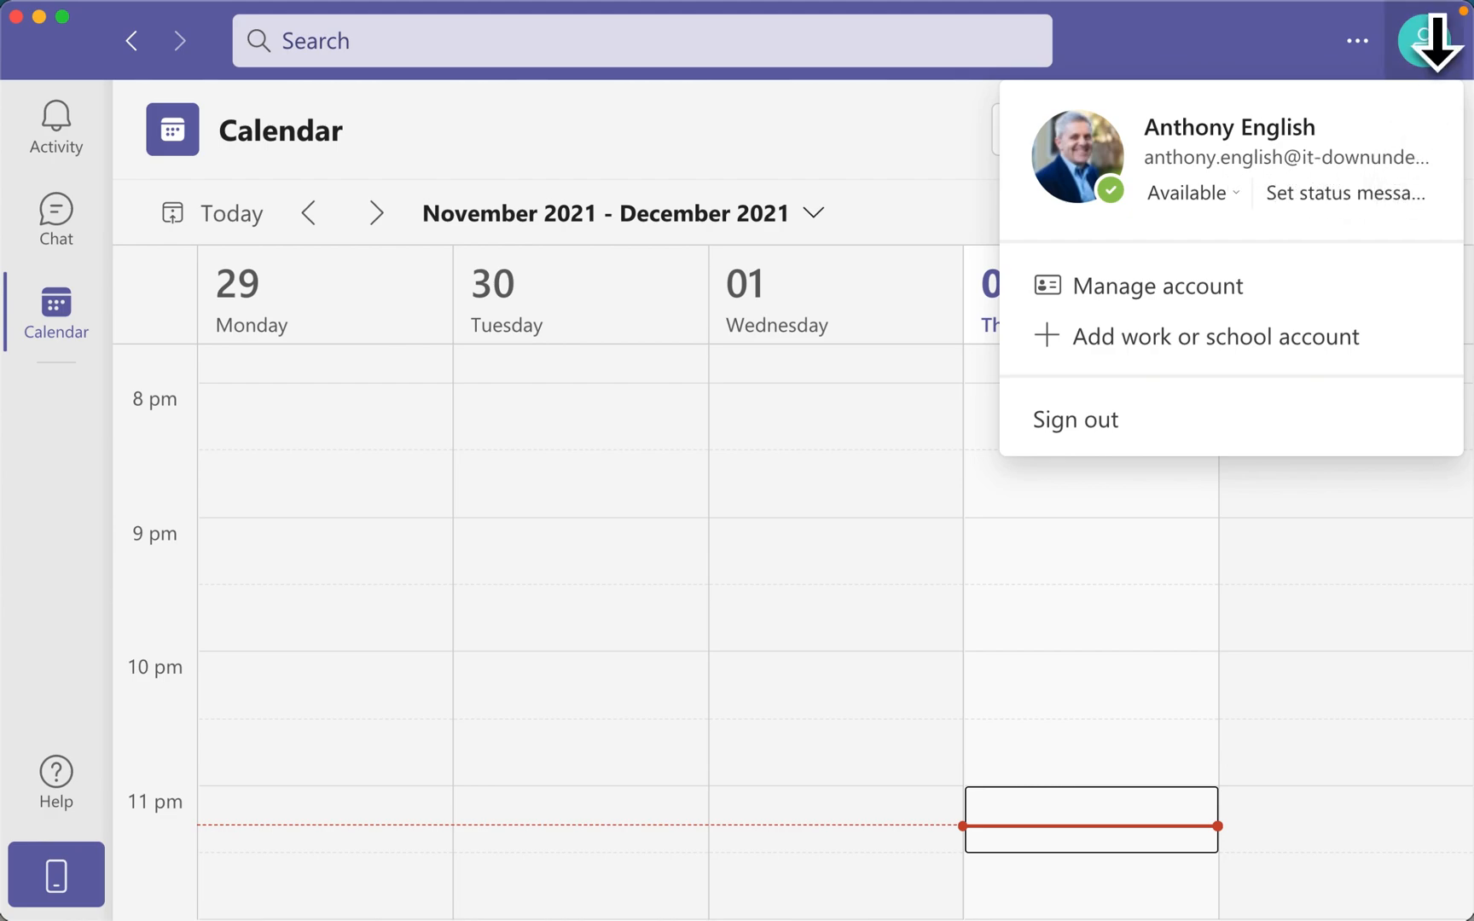
mouse_move(1450, 94)
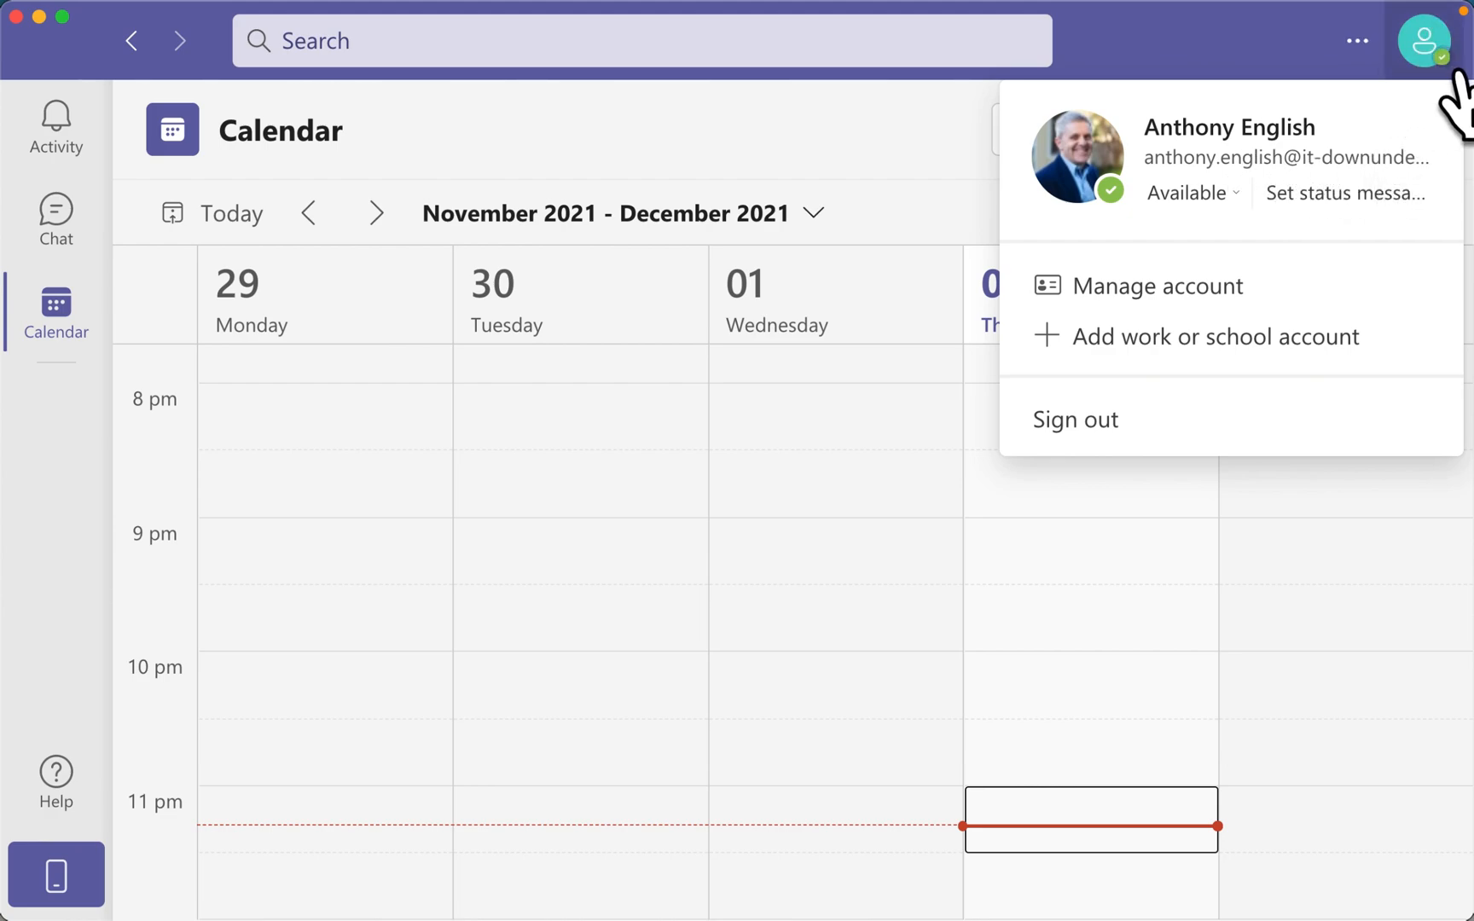
mouse_move(1418, 283)
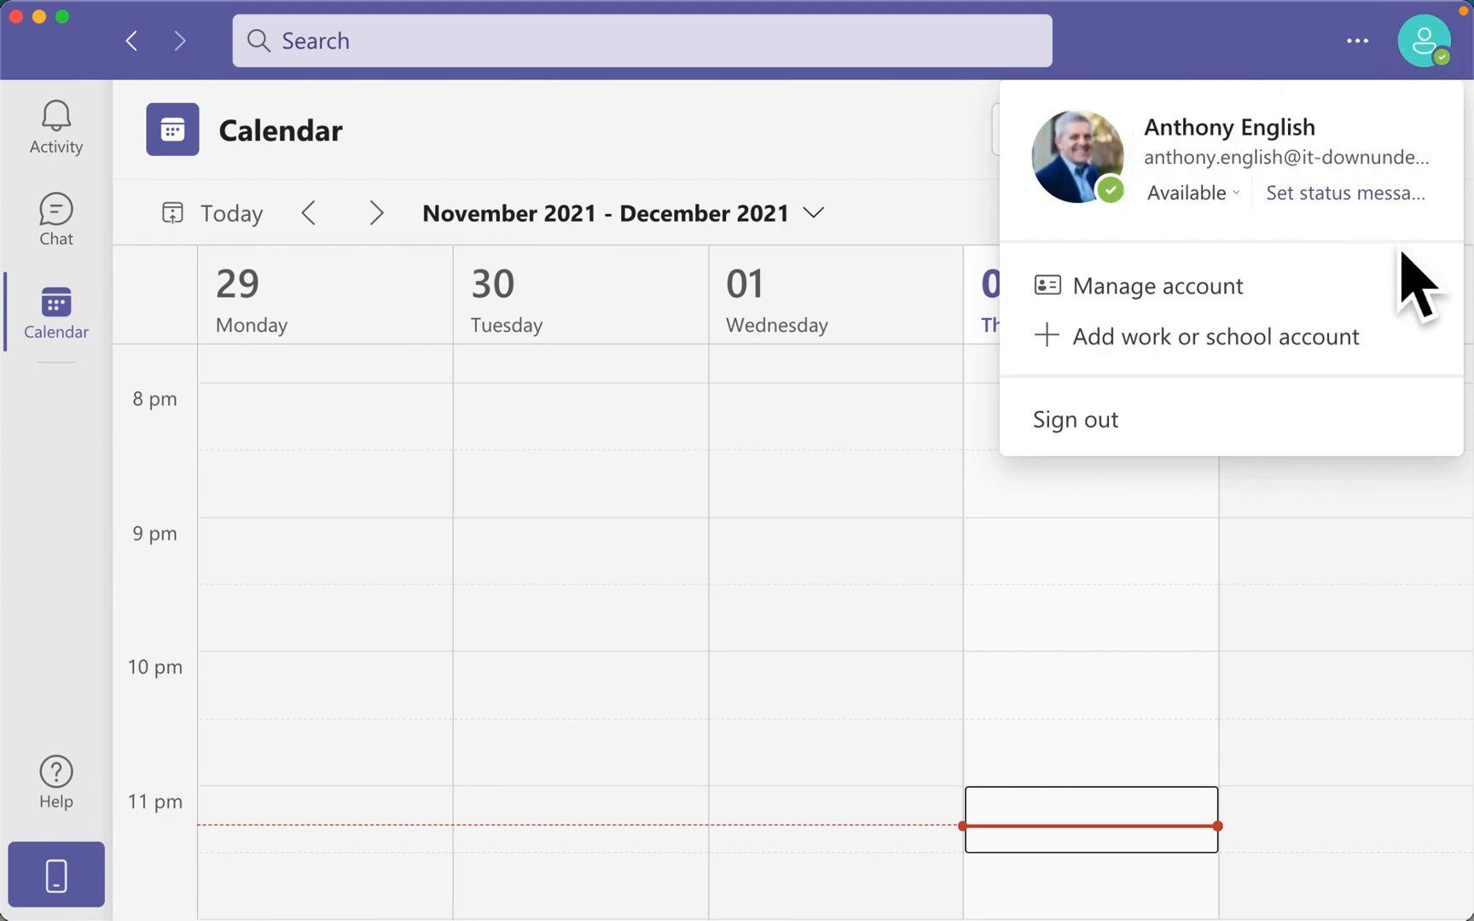
mouse_move(1372, 526)
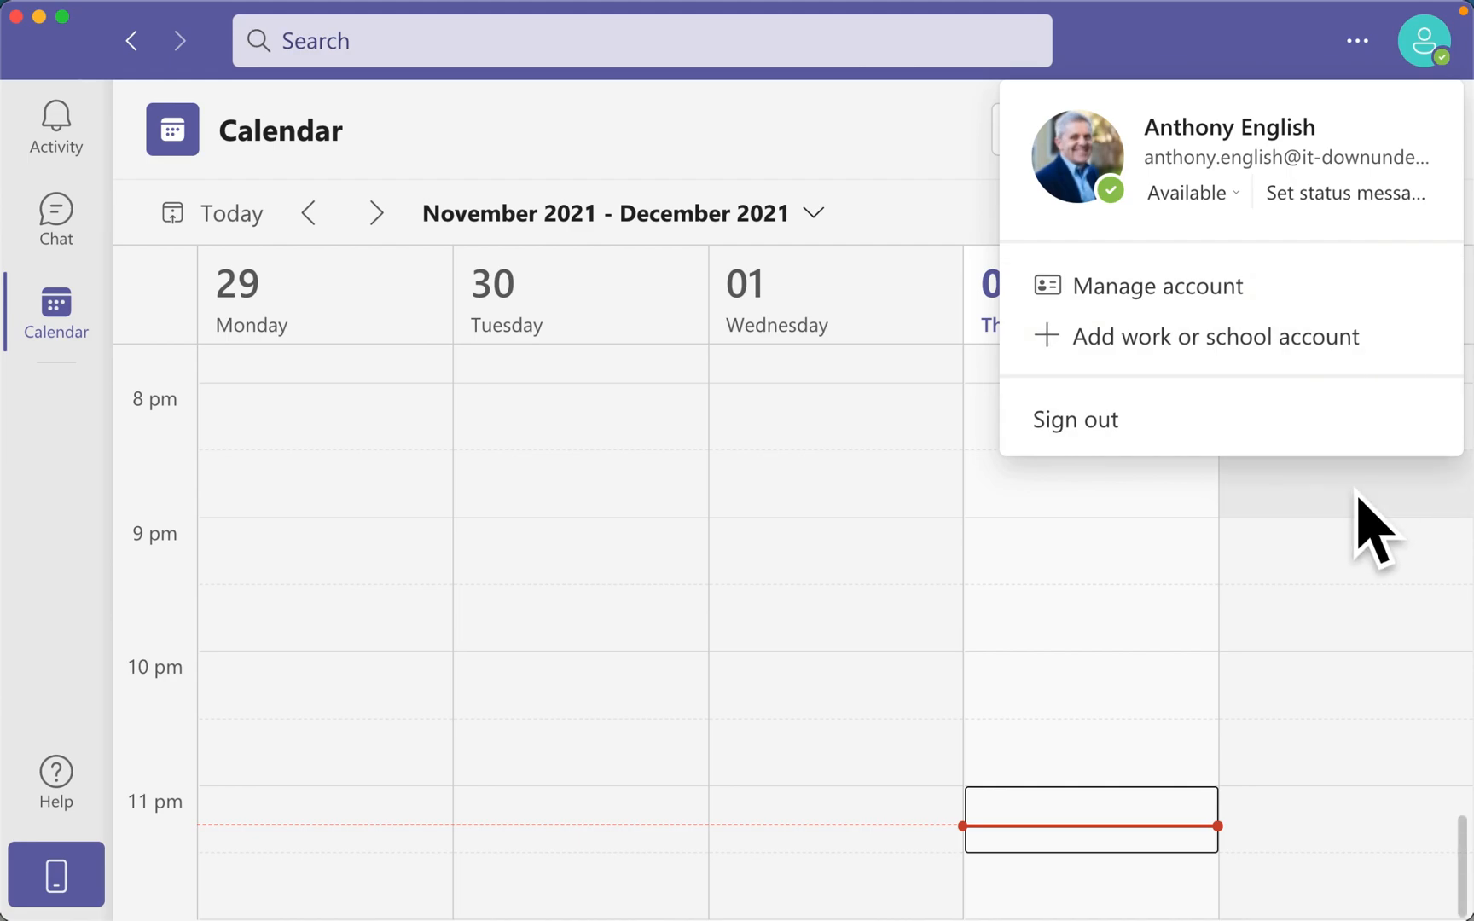
mouse_move(1415, 536)
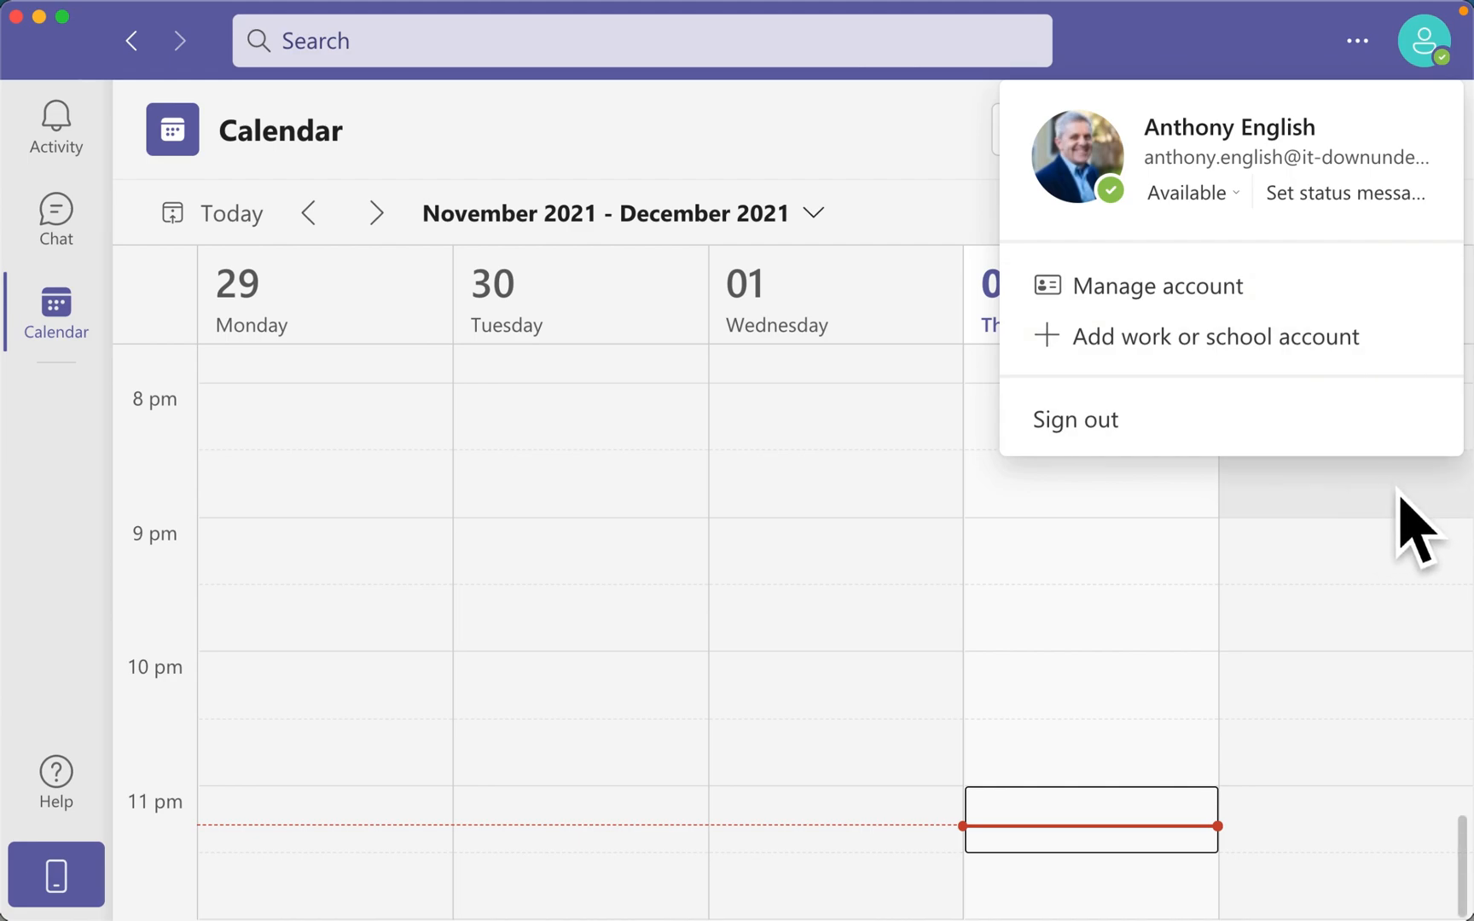
mouse_move(1078, 156)
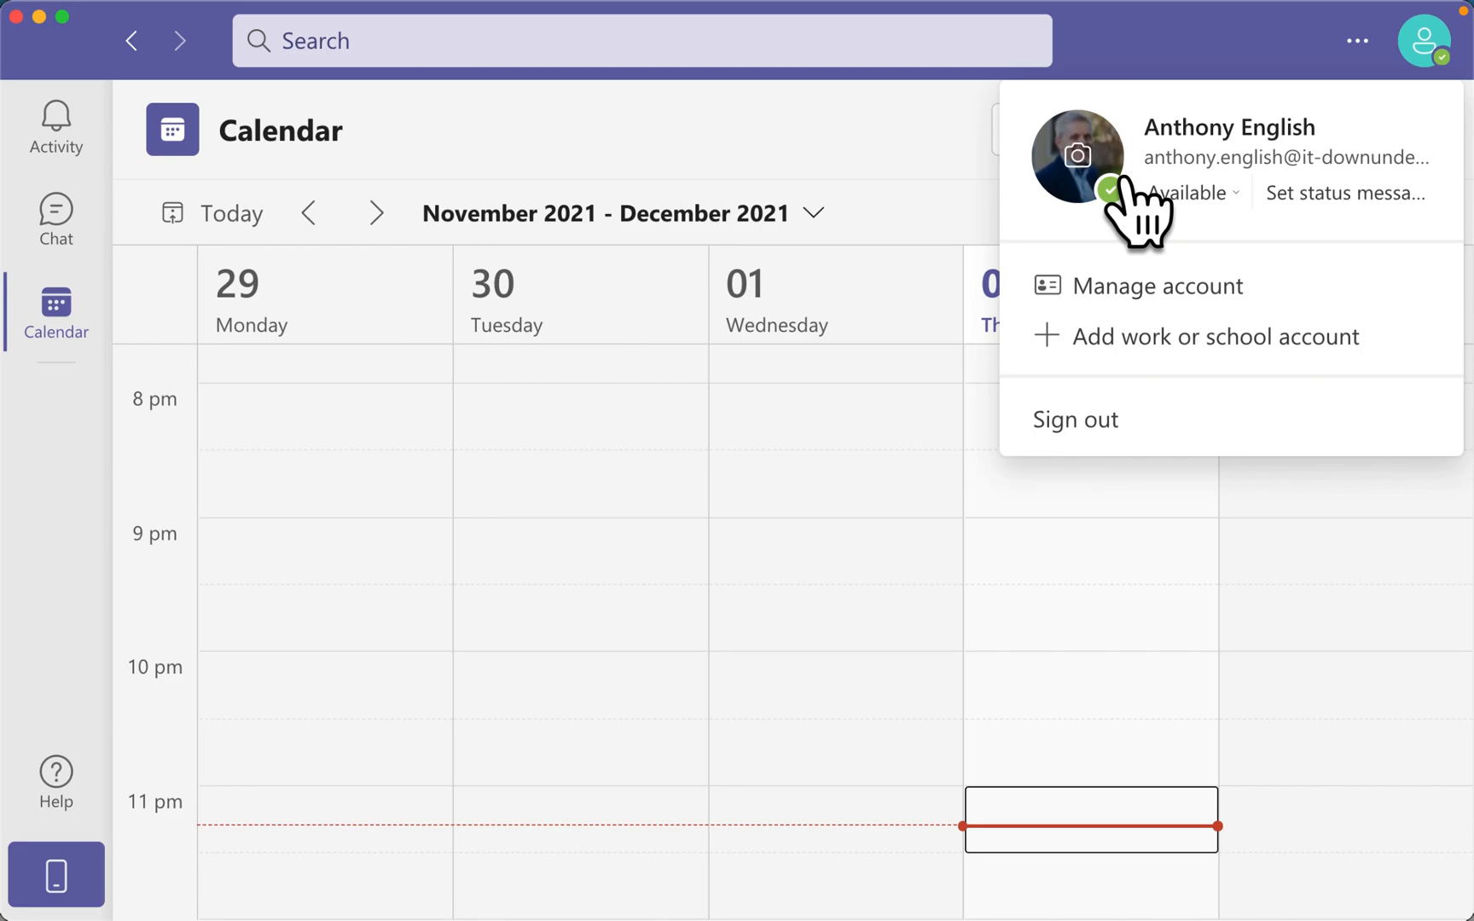
Reopen Change your profile picture from the headshot with the camera overlay
left_click(1078, 155)
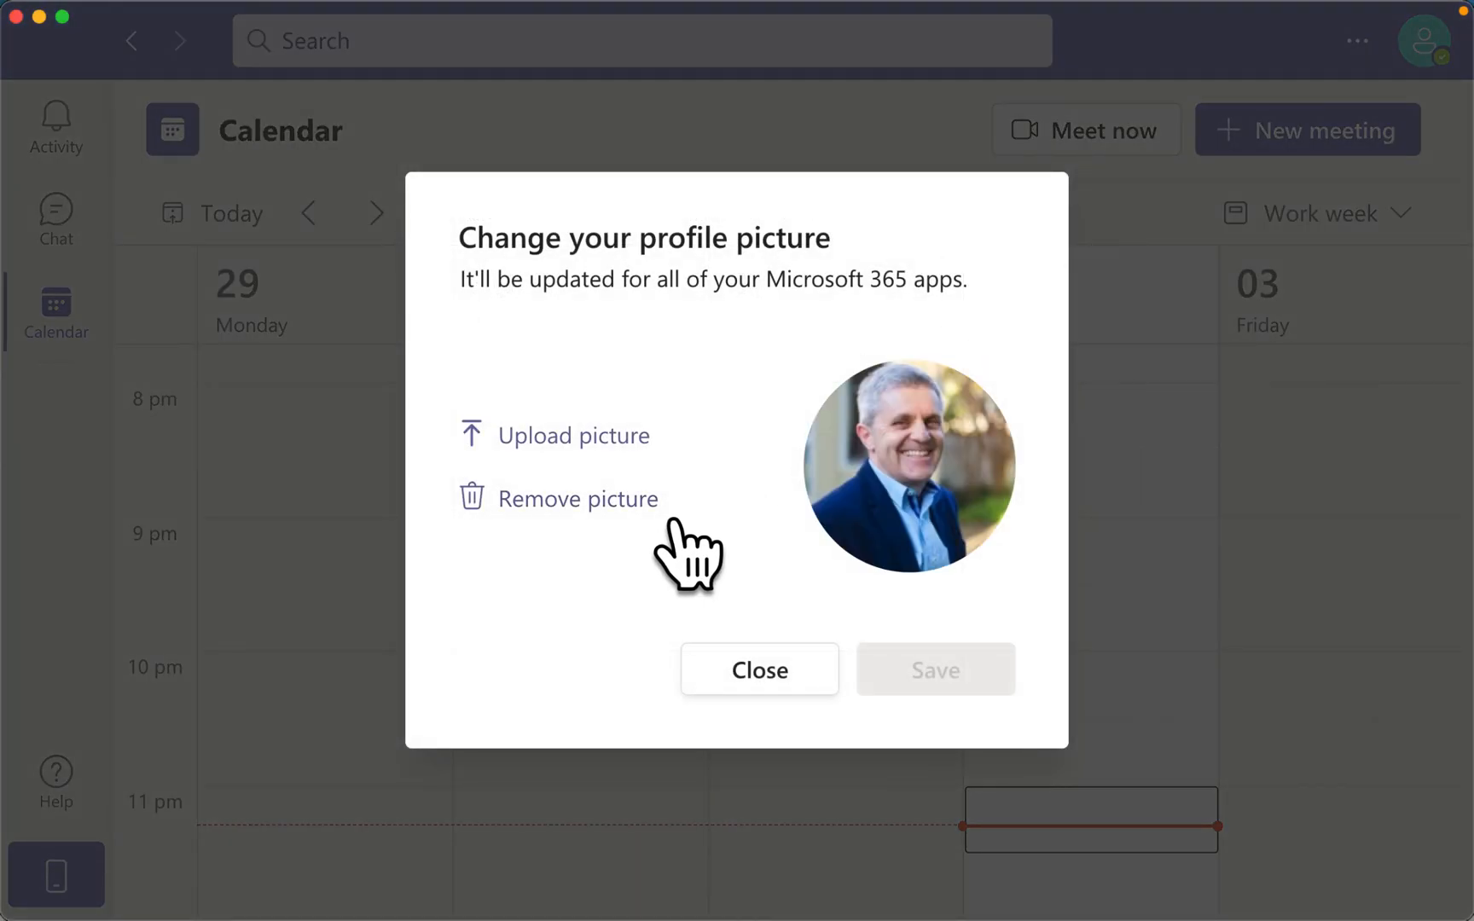
Preview removing the headshot to show AE initials, then close without saving
left_click(587, 498)
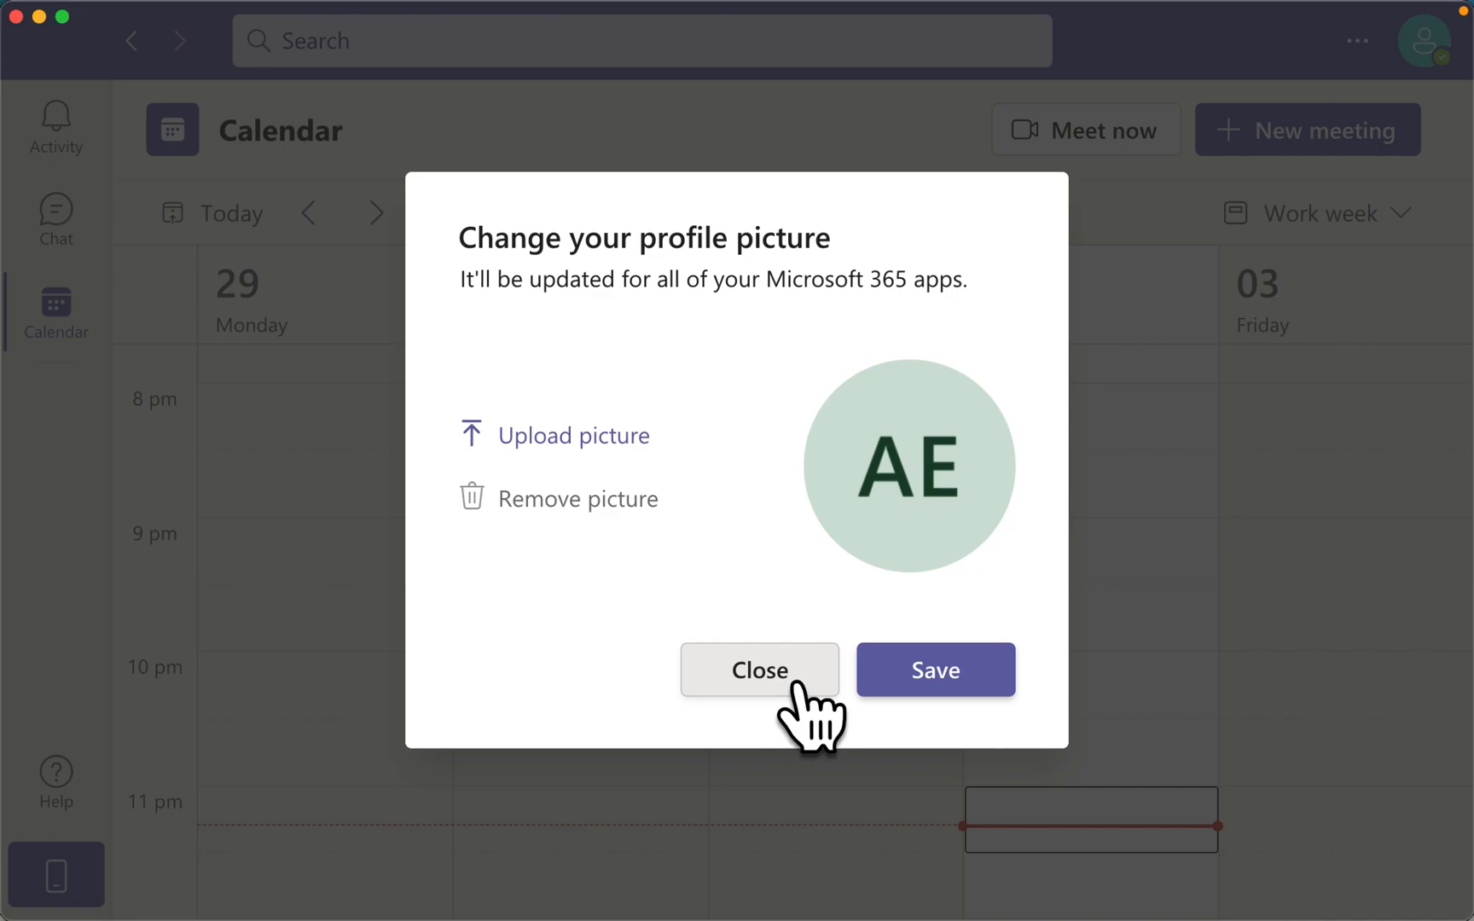
left_click(758, 670)
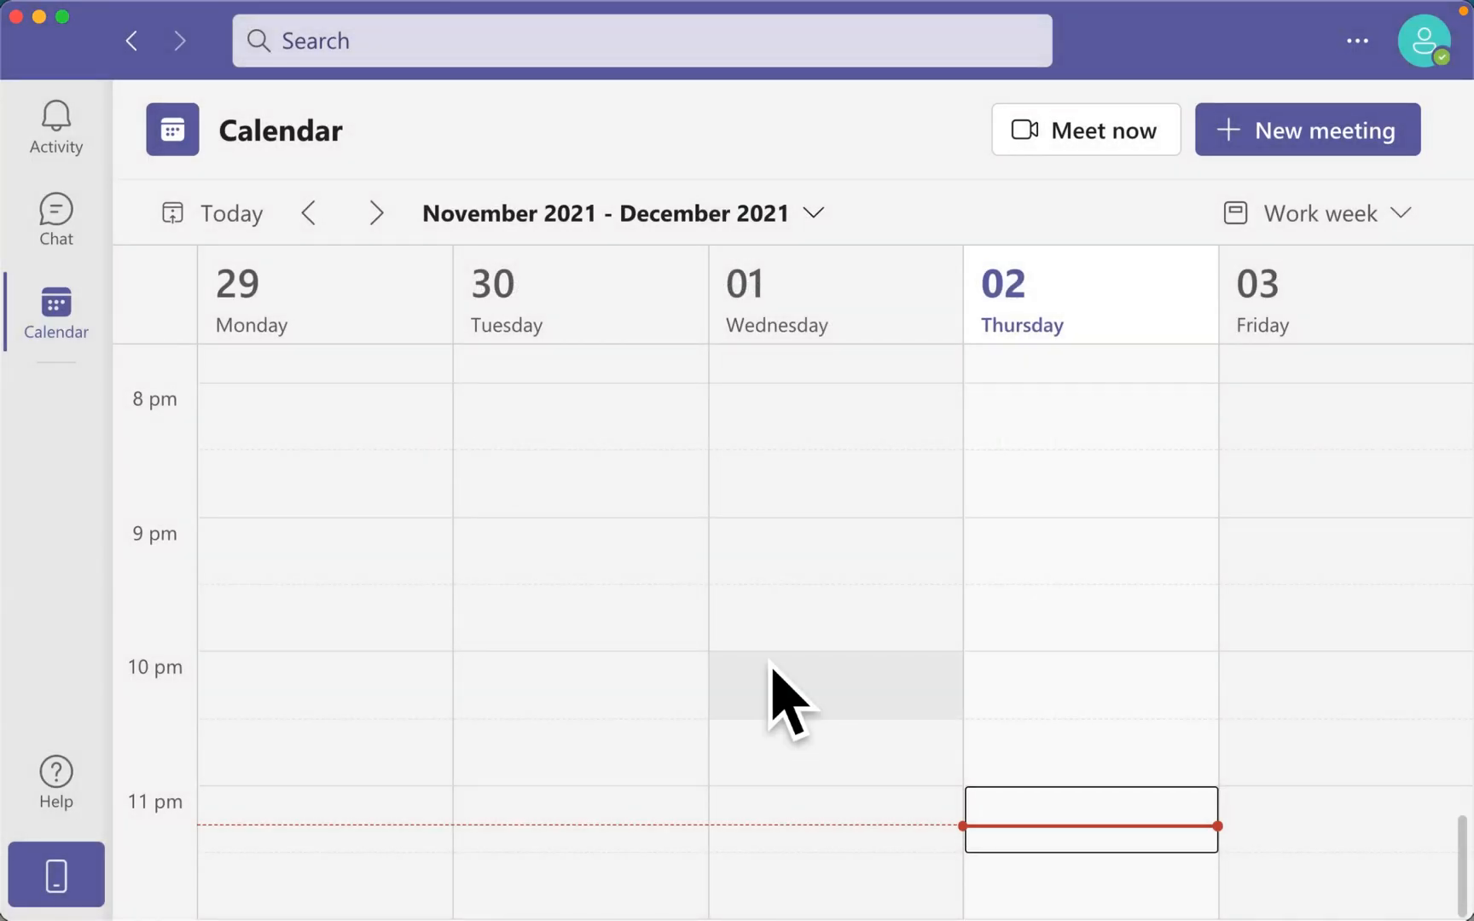
mouse_move(1453, 286)
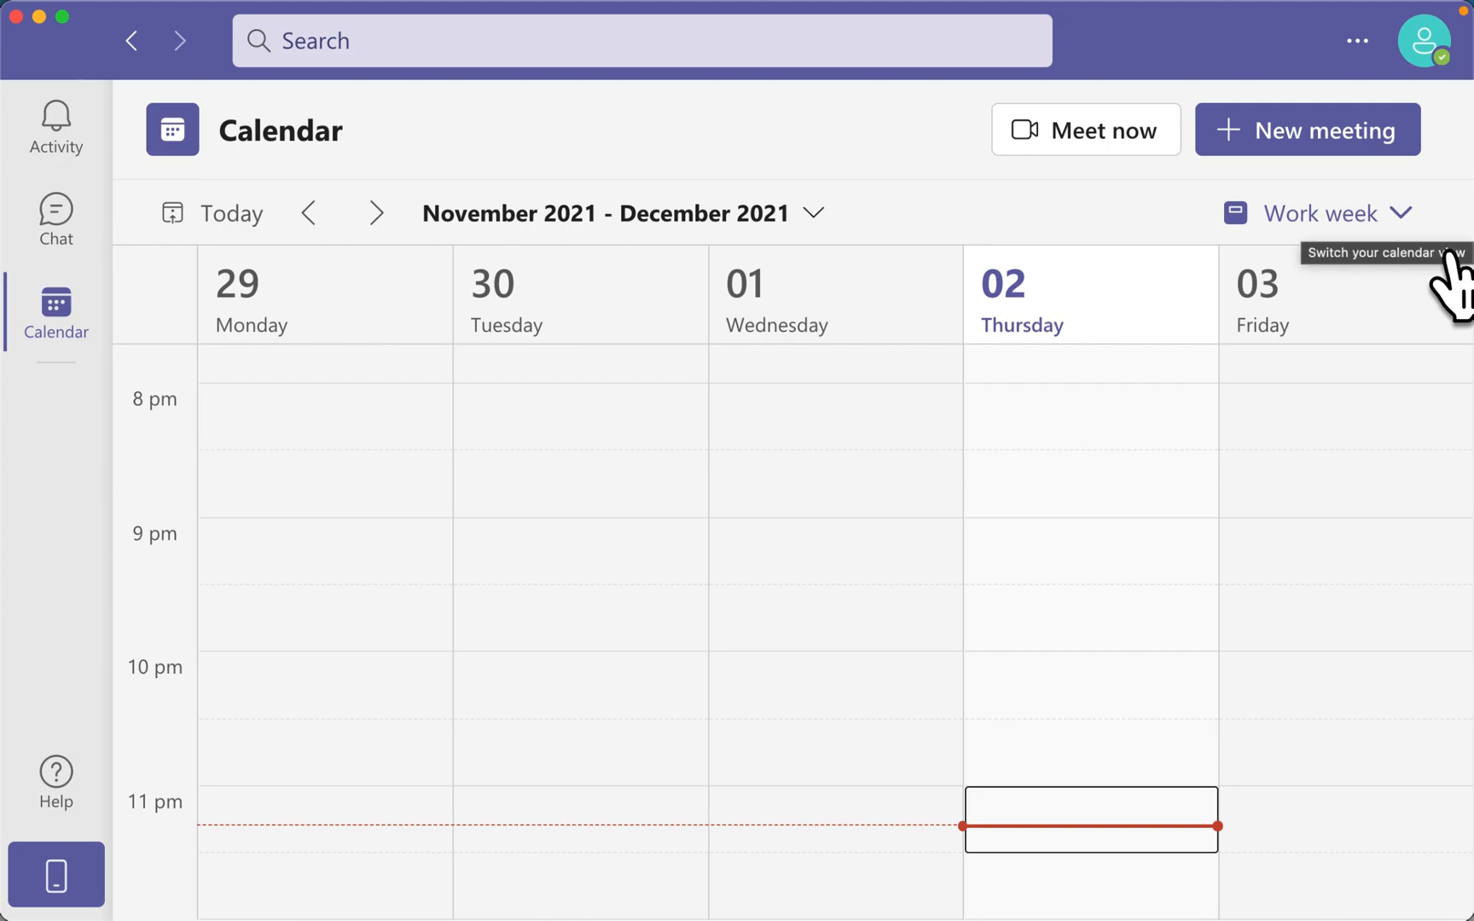
mouse_move(255, 296)
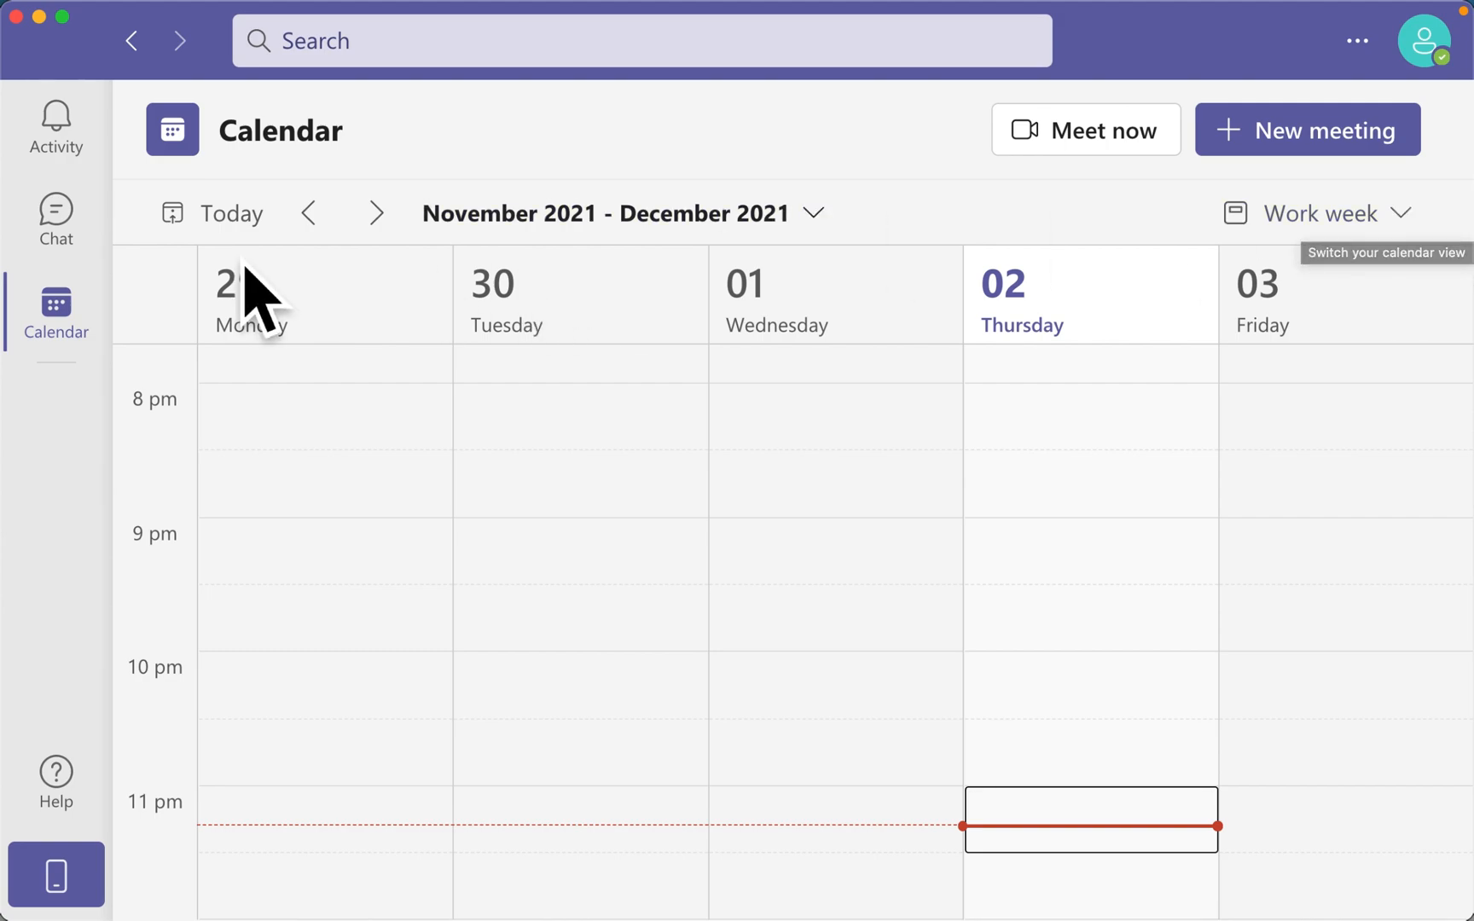